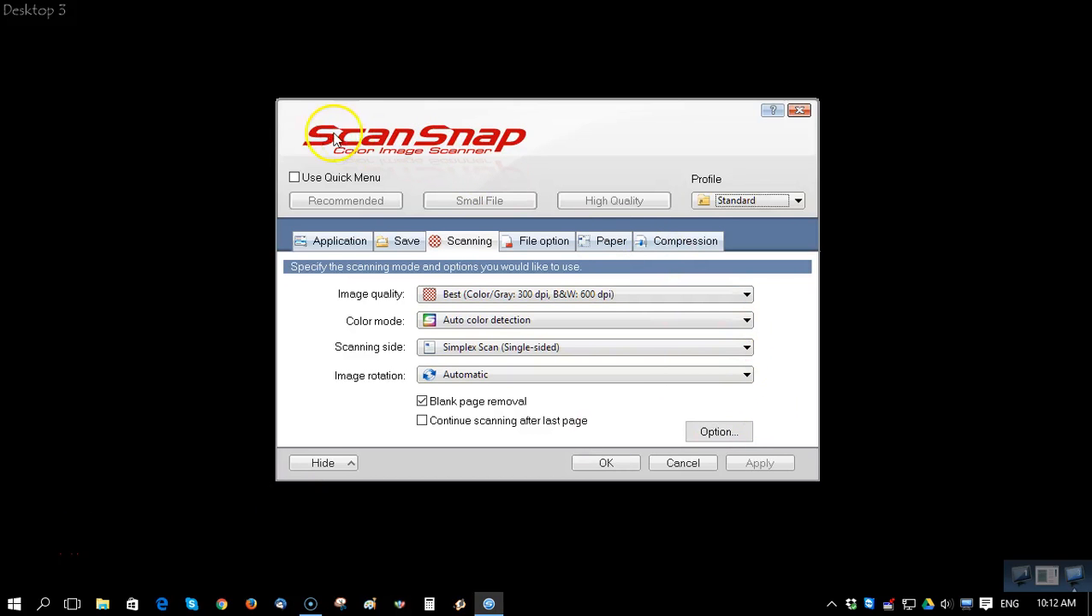
mouse_move(601, 225)
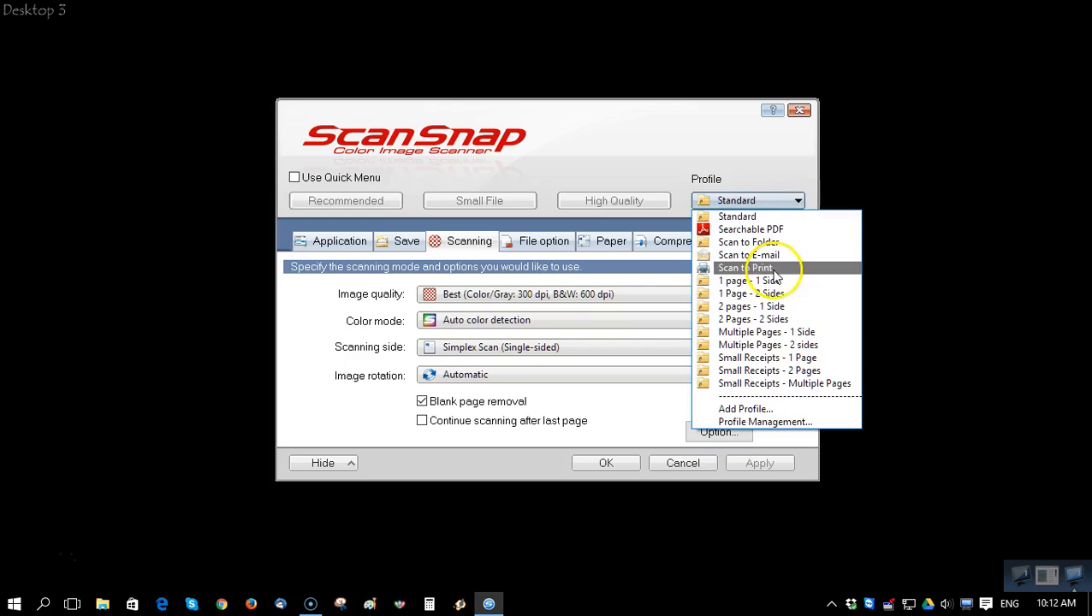
mouse_move(765, 280)
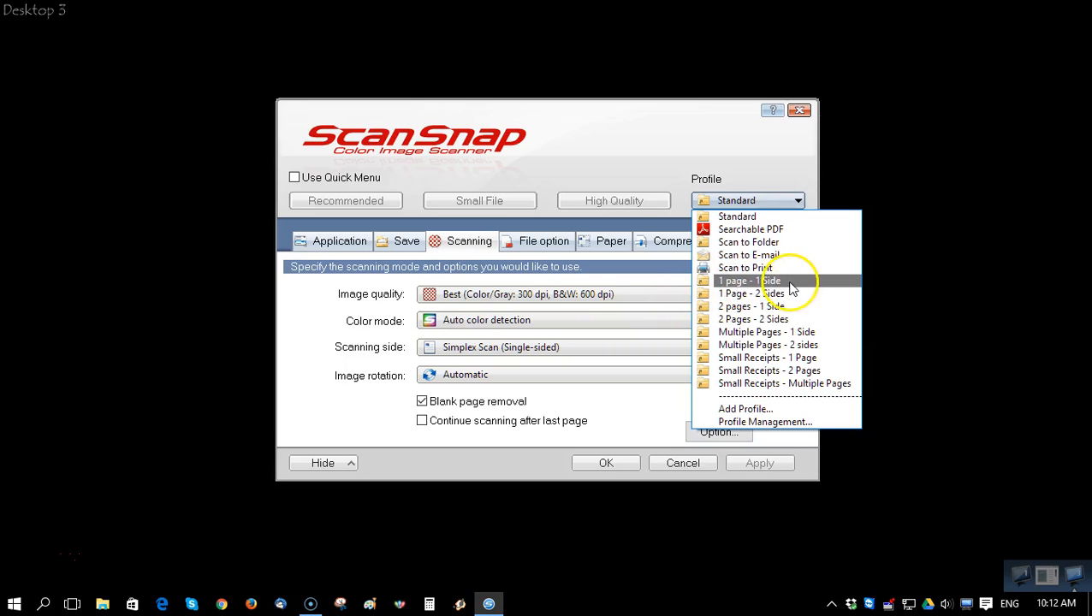
mouse_move(805, 289)
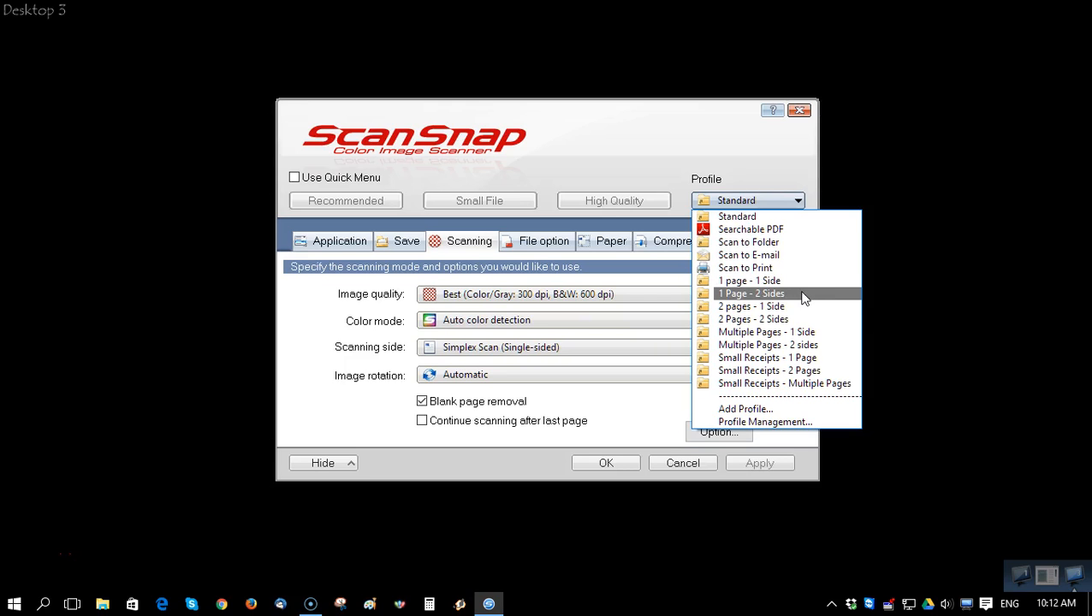
mouse_move(800, 308)
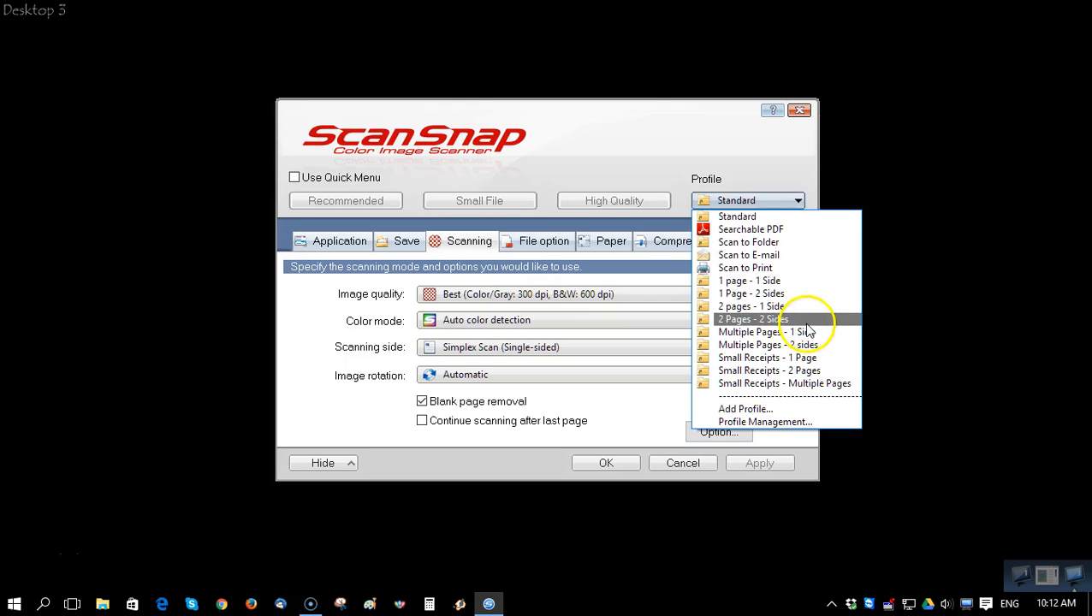
mouse_move(820, 383)
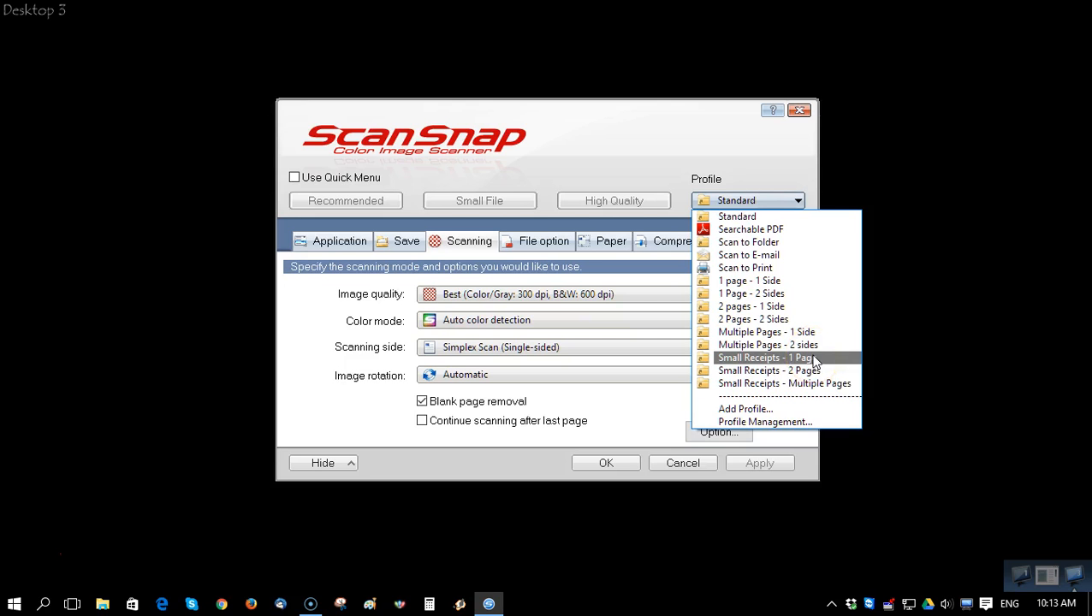
mouse_move(806, 383)
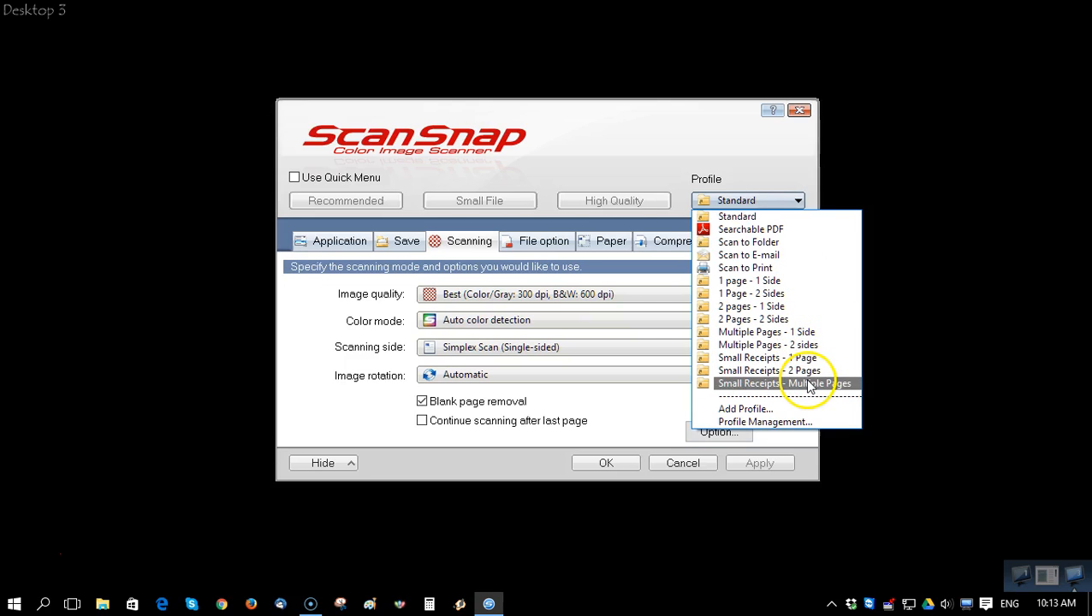
mouse_move(805, 297)
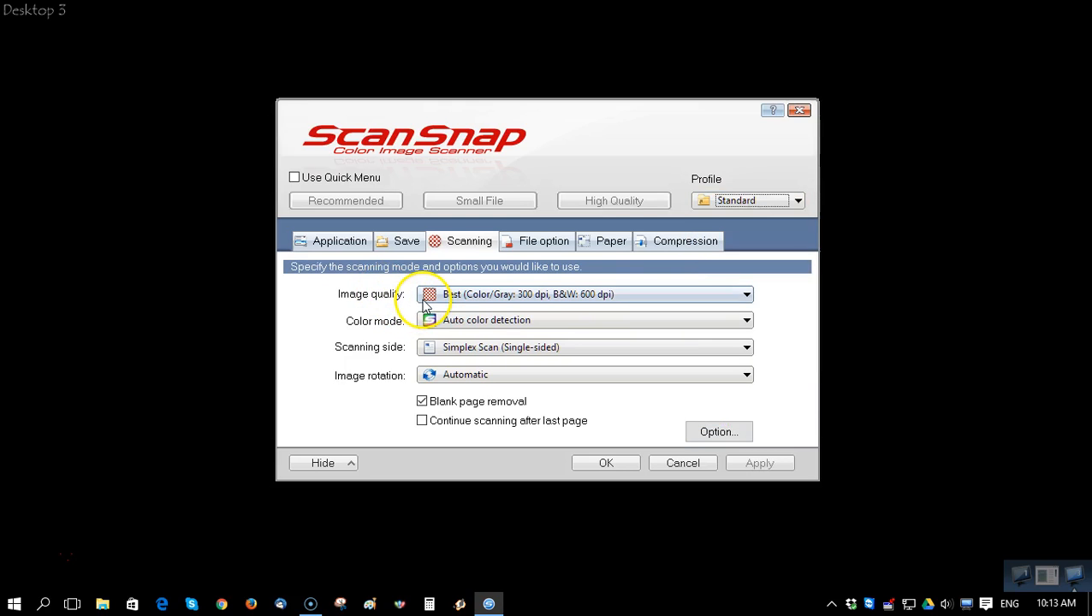
mouse_move(529, 298)
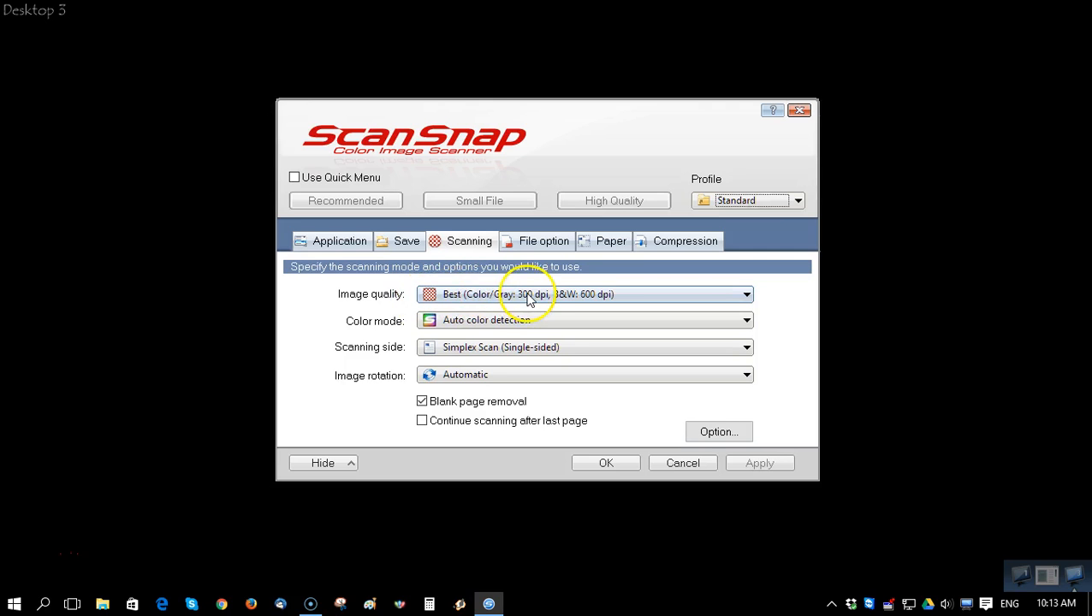
mouse_move(478, 299)
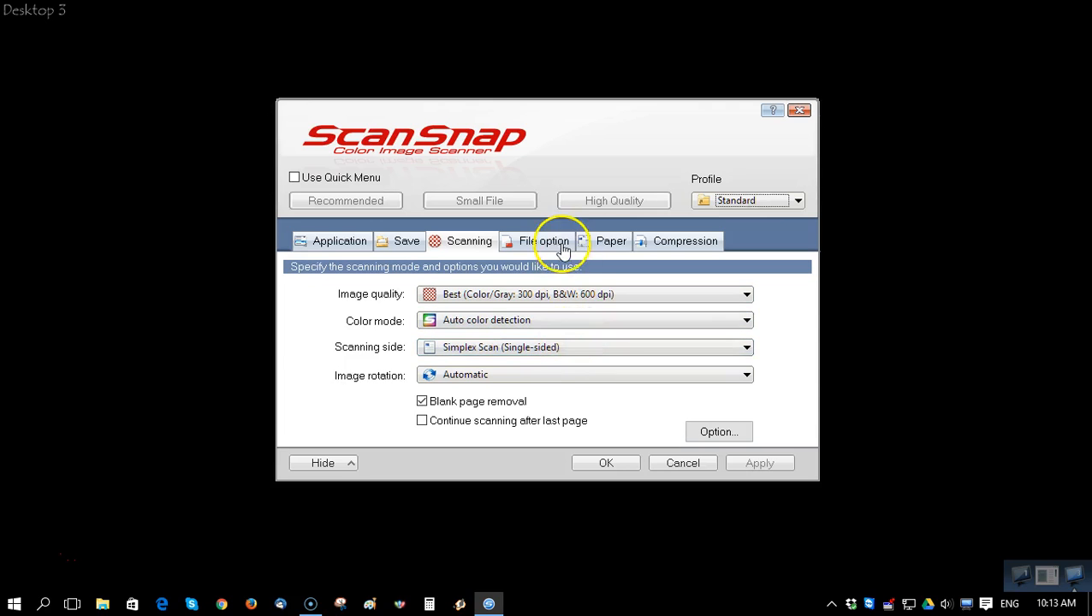
Review the file format settings, return to Scanning settings, and open the profile list.
left_click(543, 241)
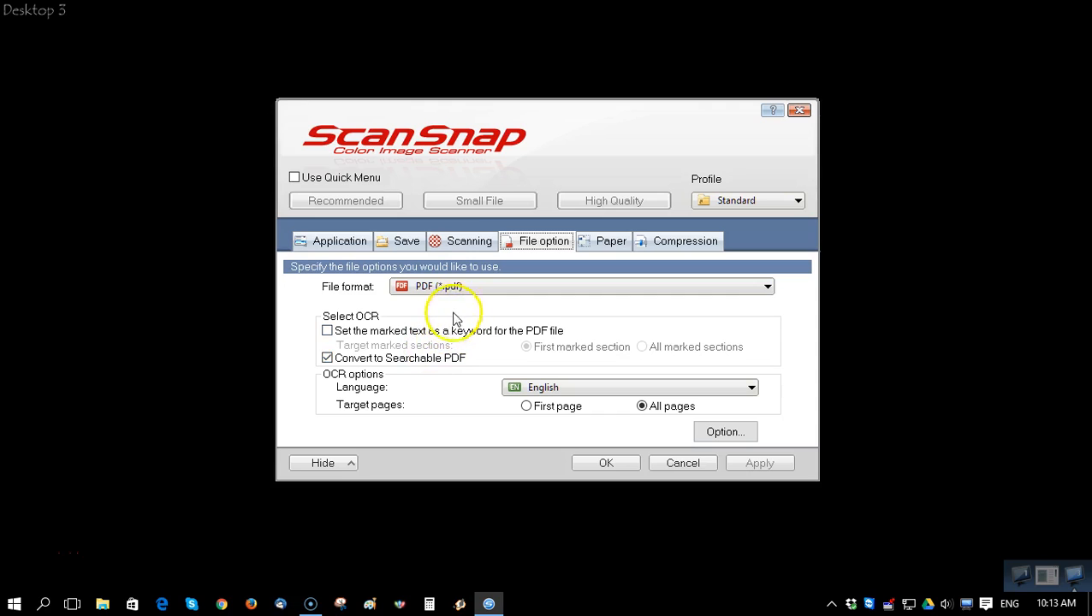
left_click(468, 240)
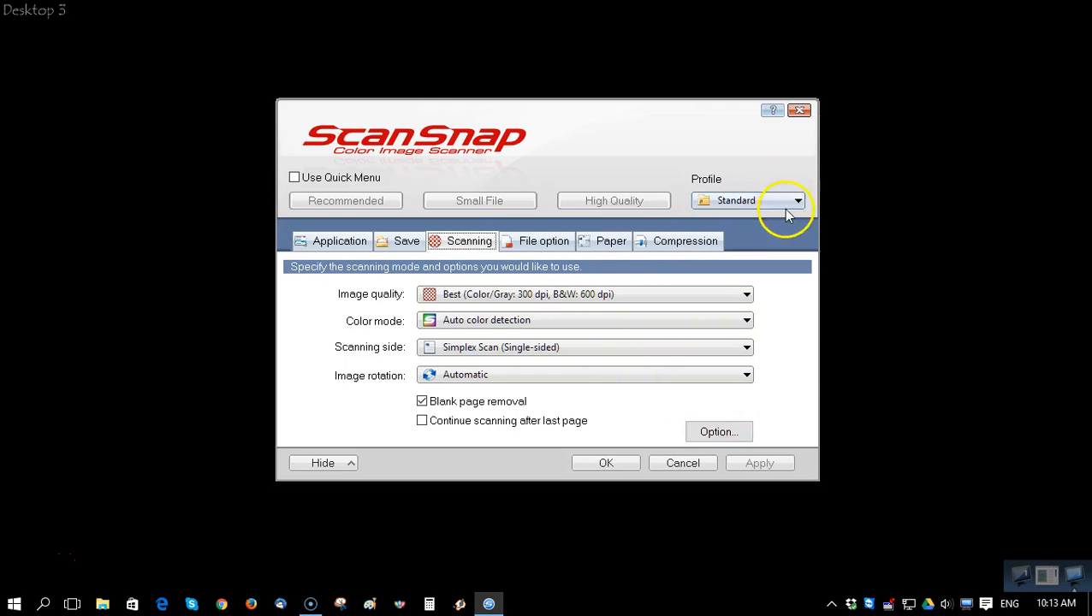
left_click(797, 200)
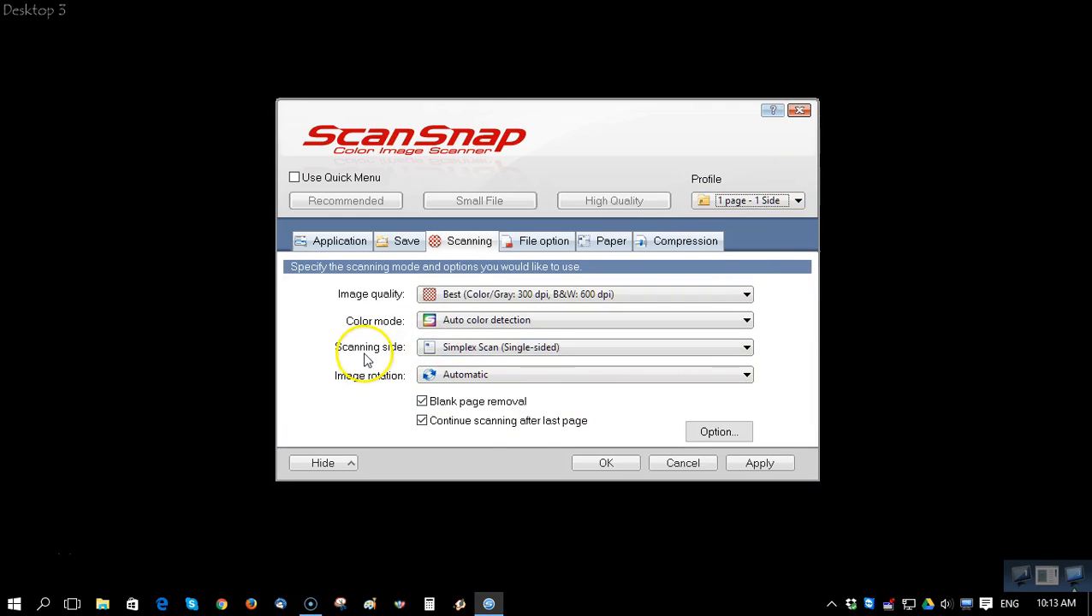
mouse_move(585, 351)
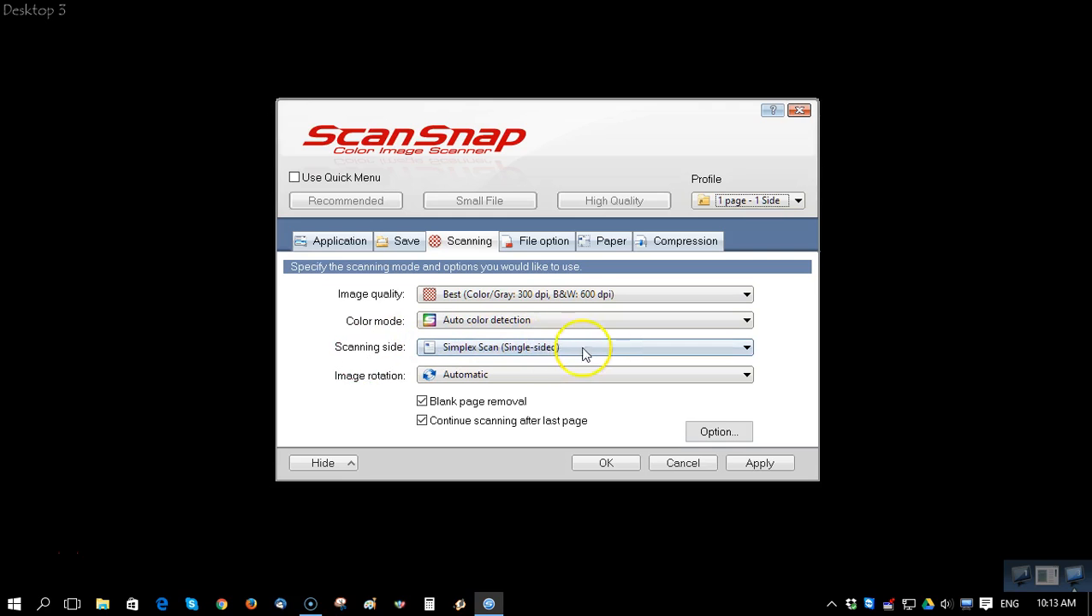
mouse_move(562, 349)
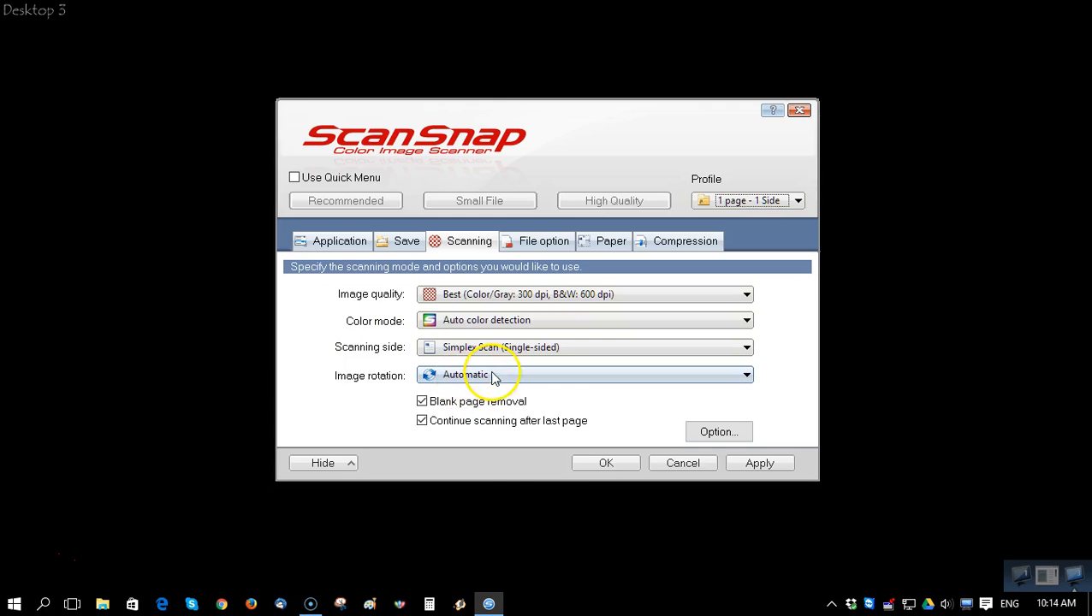
mouse_move(443, 423)
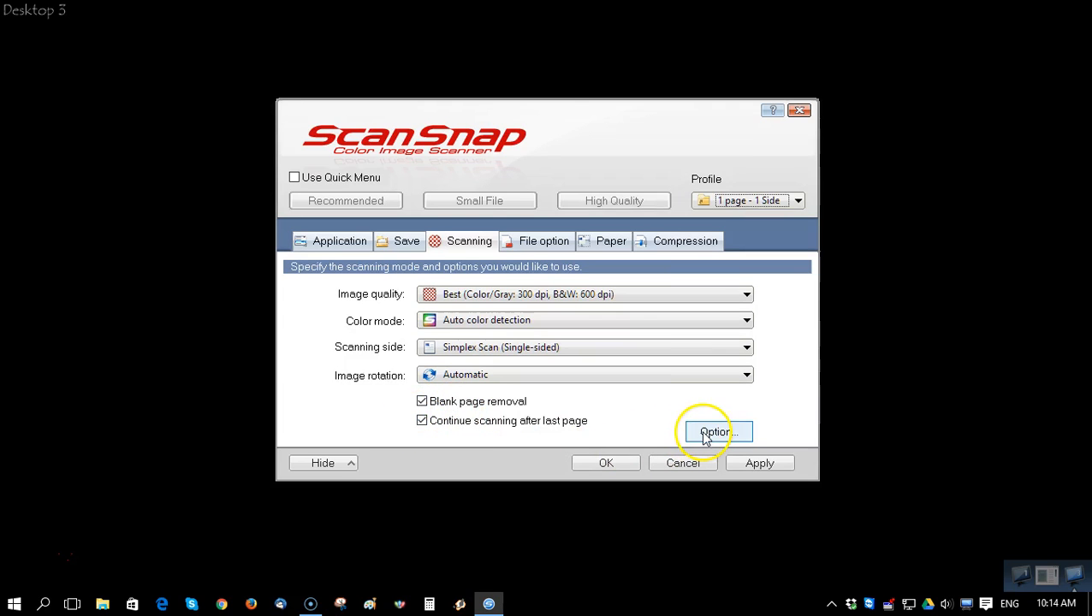
Load Small Receipts - 2 Pages and review its brightness and contrast options without changes.
left_click(715, 432)
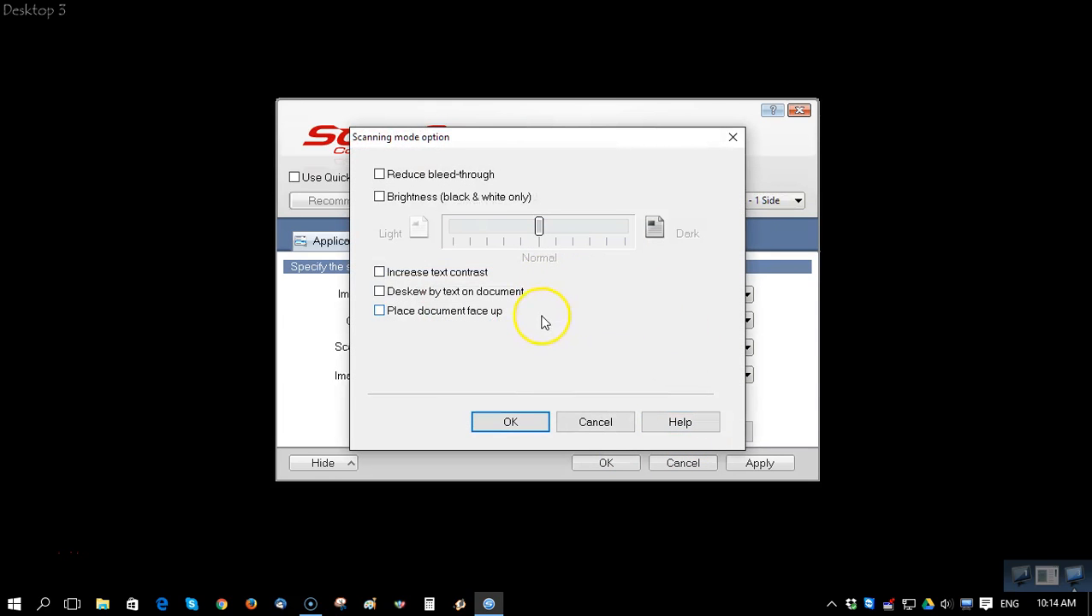
mouse_move(586, 213)
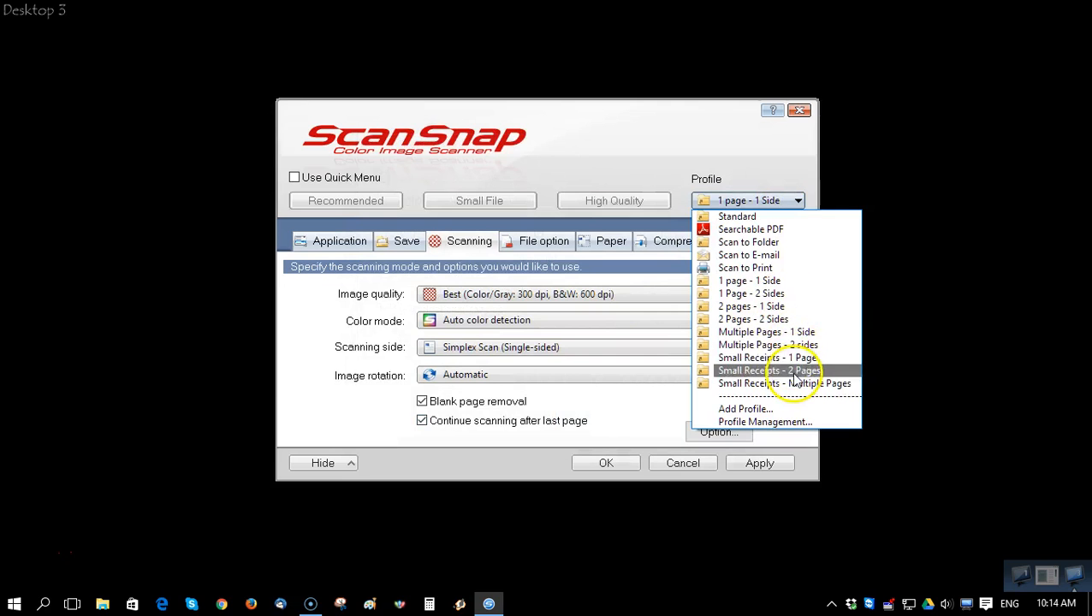
left_click(767, 369)
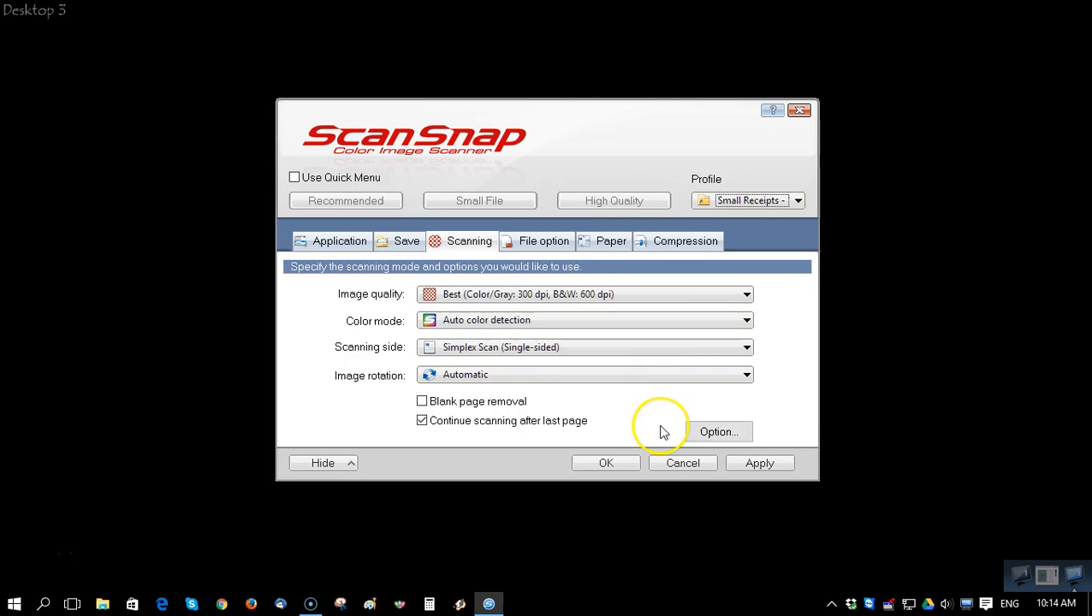
left_click(719, 431)
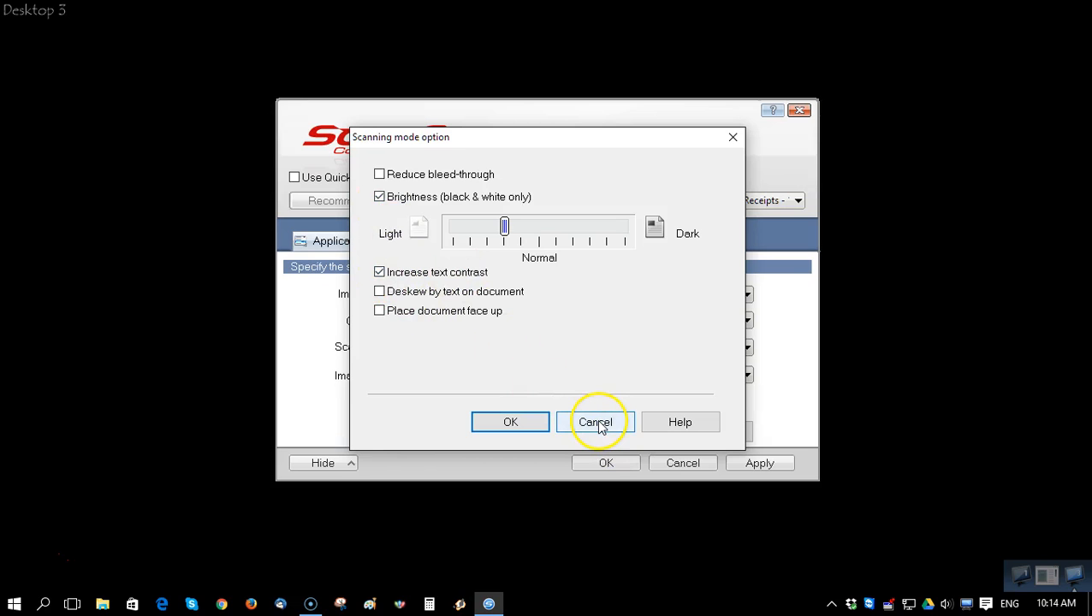
left_click(595, 421)
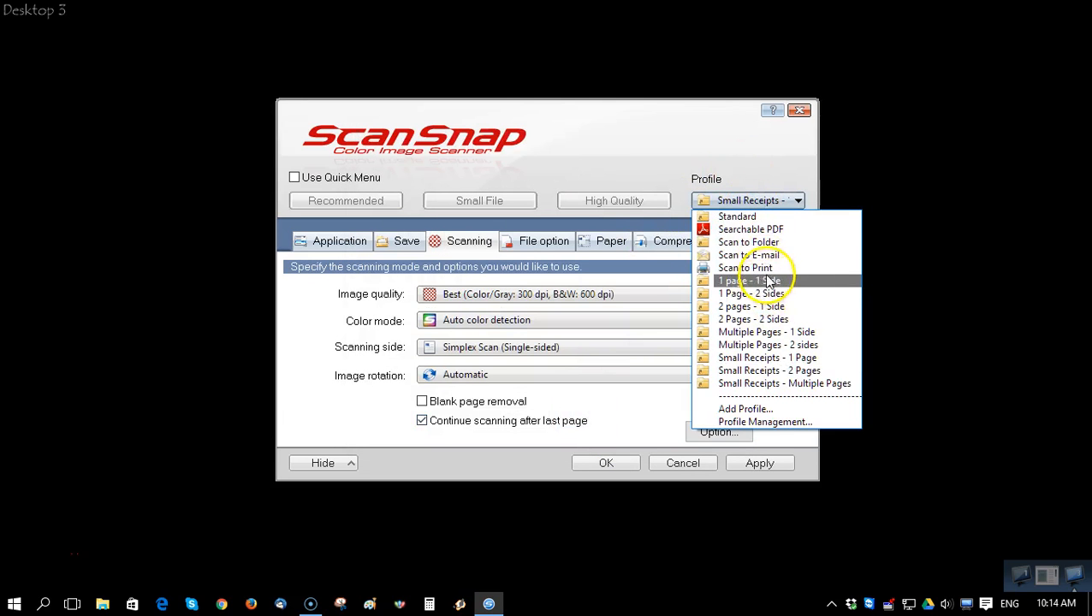
Reload 1 page - 1 Side and view its PDF options, one file per page.
left_click(749, 281)
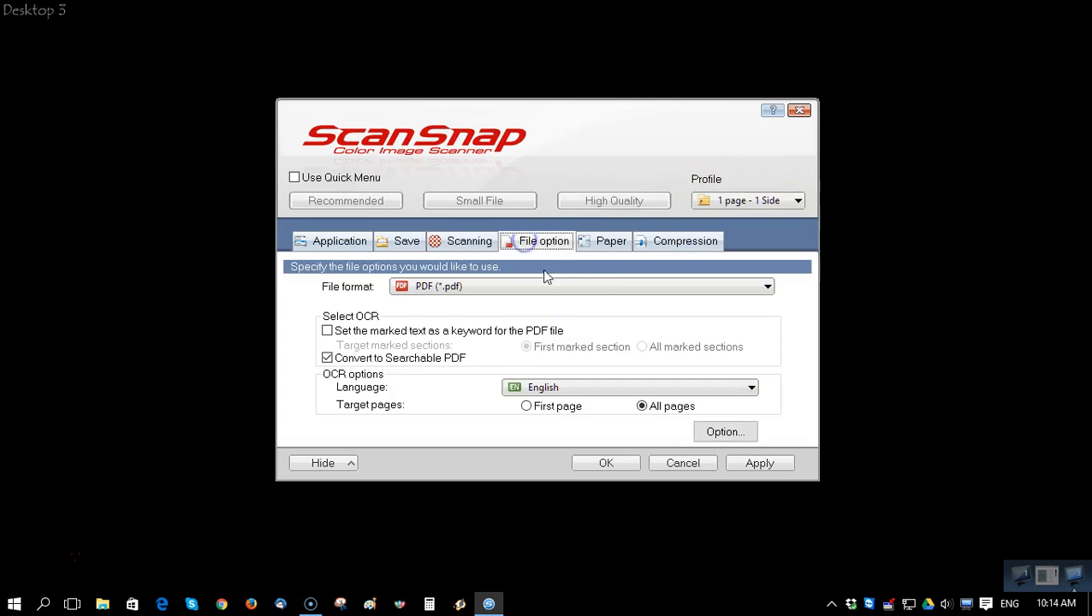
left_click(328, 358)
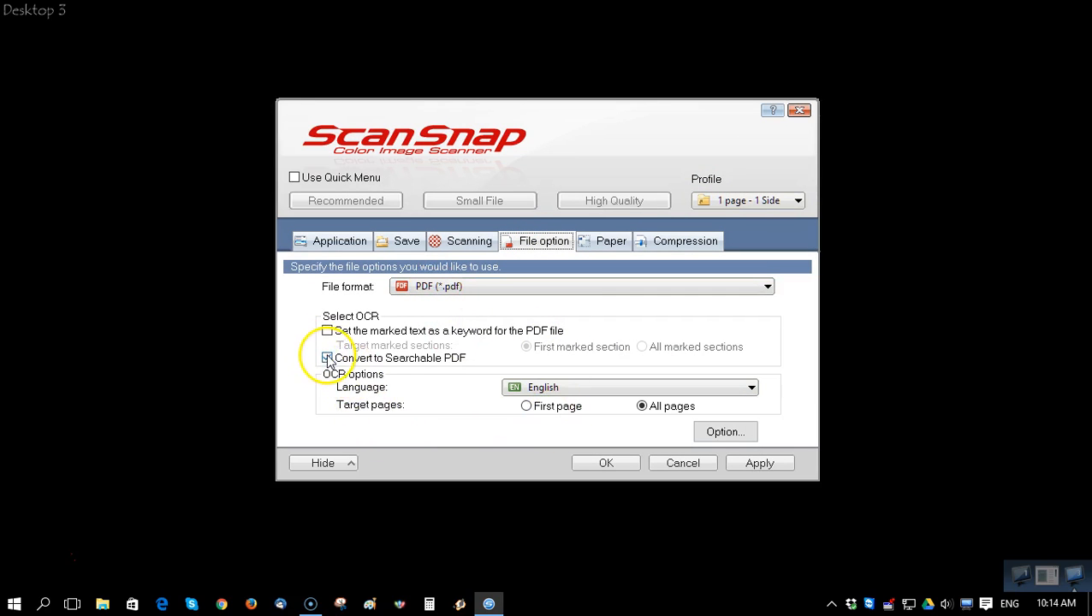
left_click(327, 357)
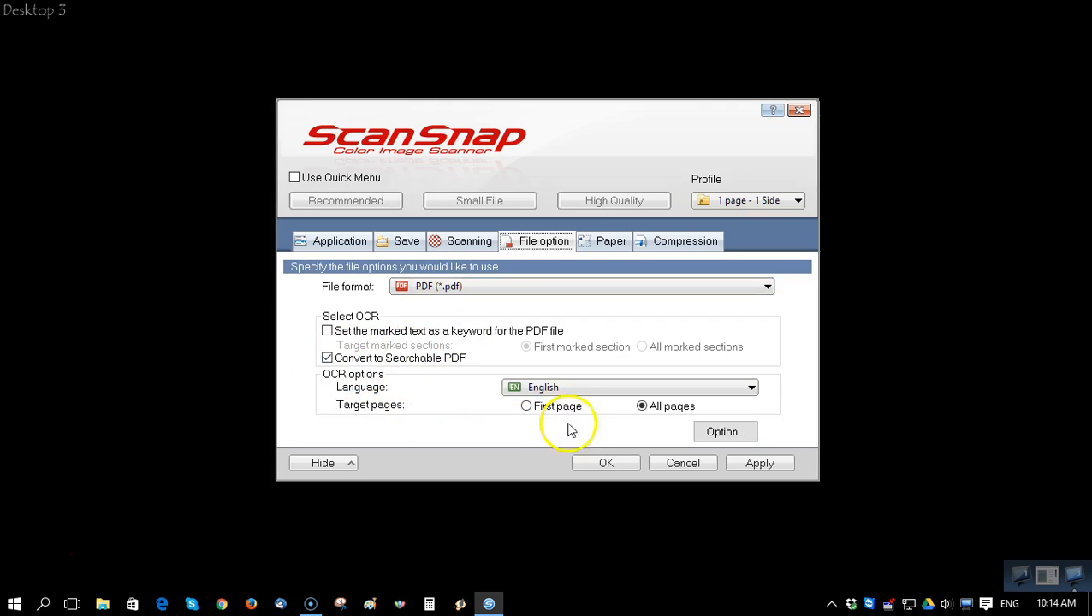
mouse_move(715, 433)
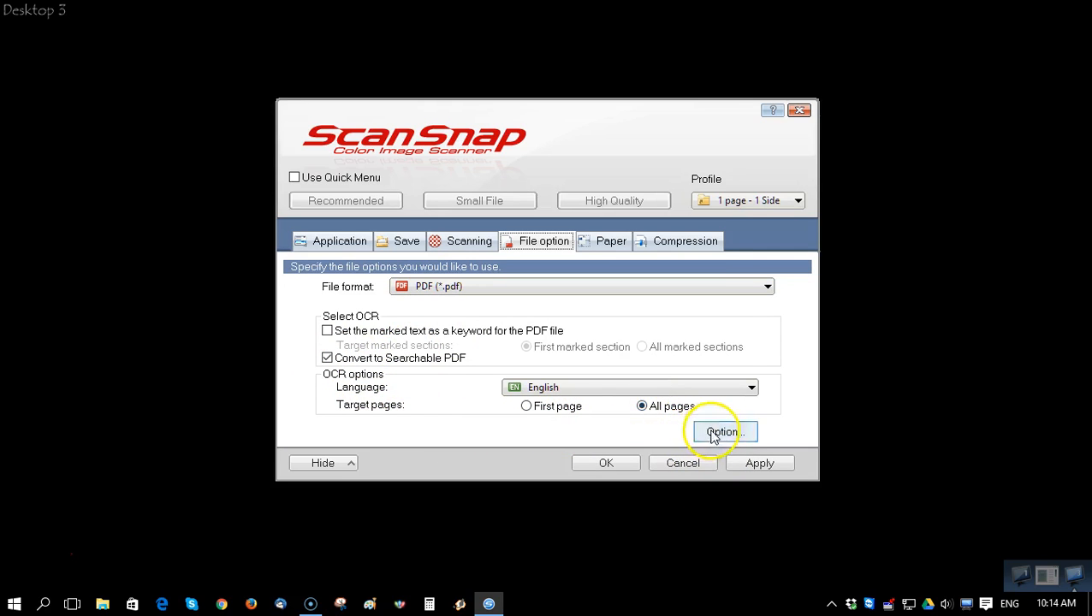
left_click(714, 431)
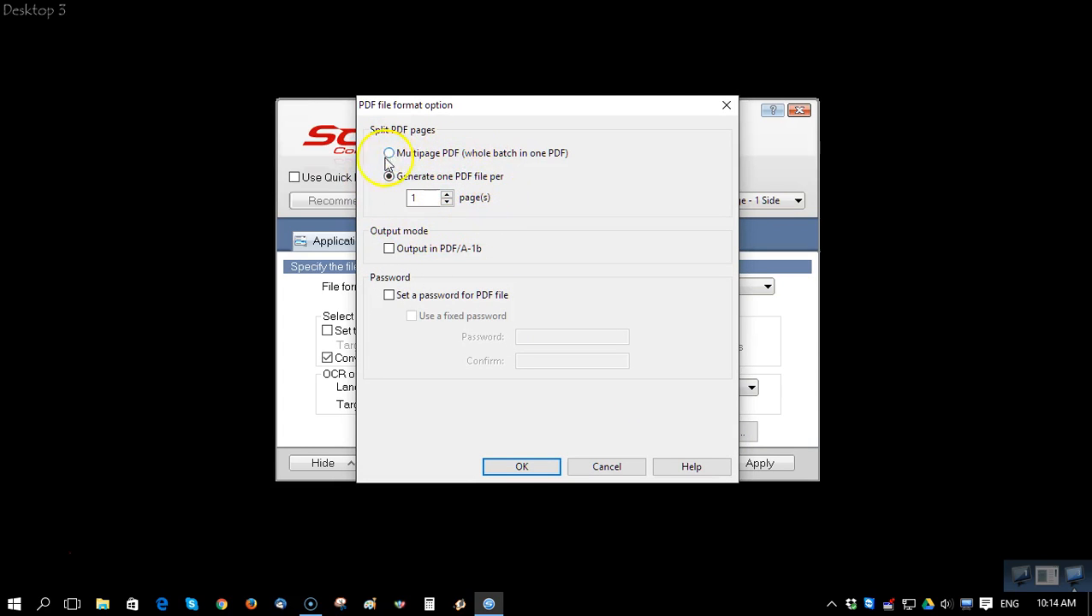
left_click(389, 175)
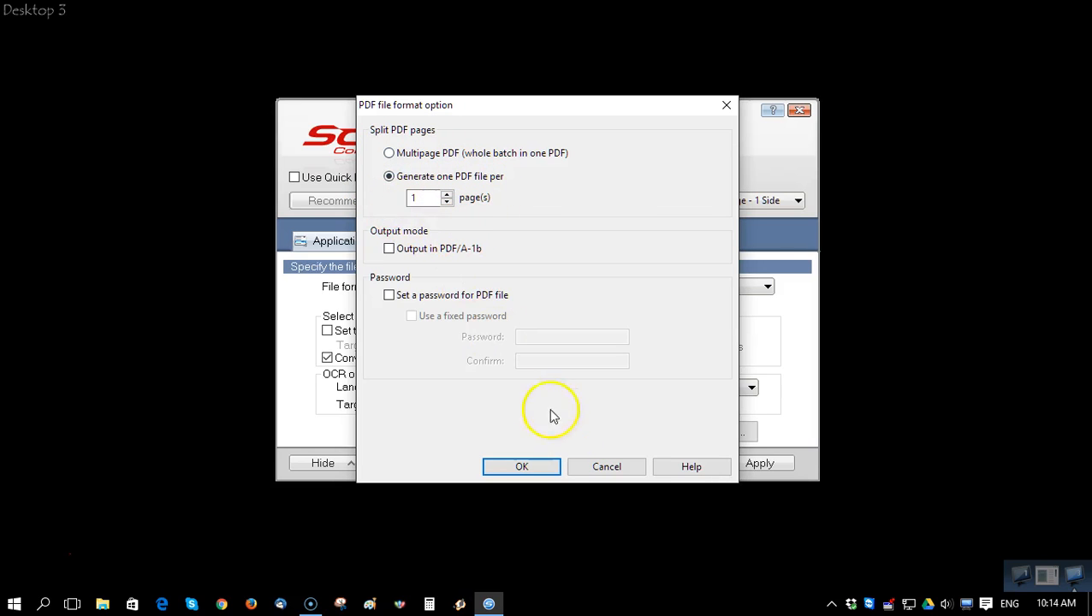
Check pages per PDF for two-page profiles, ending on 2 Pages - 2 Sides at 4 pages.
left_click(795, 200)
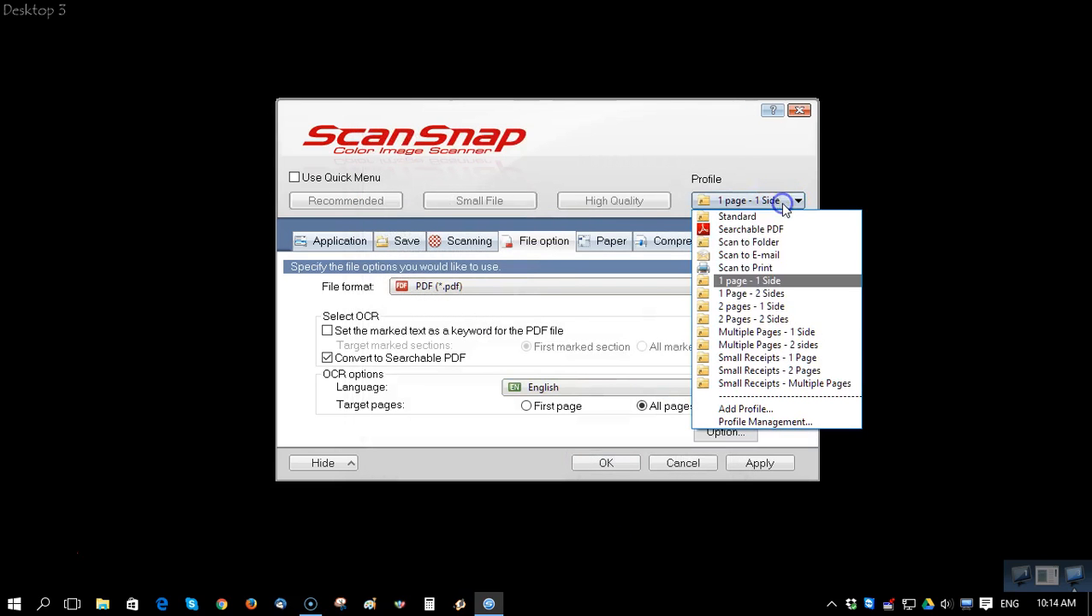
left_click(751, 294)
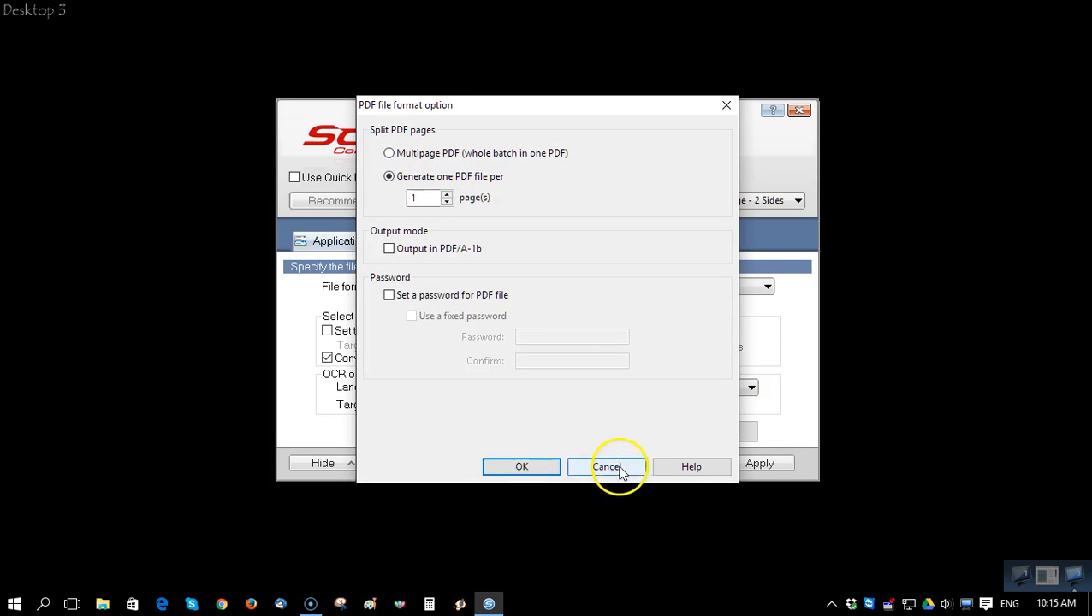
left_click(606, 467)
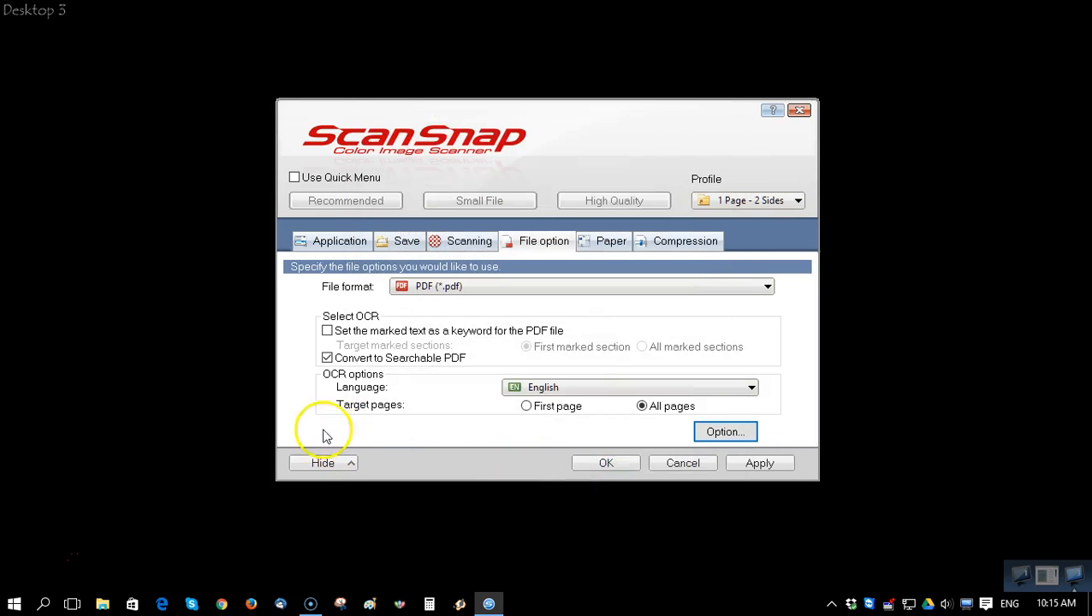
left_click(797, 201)
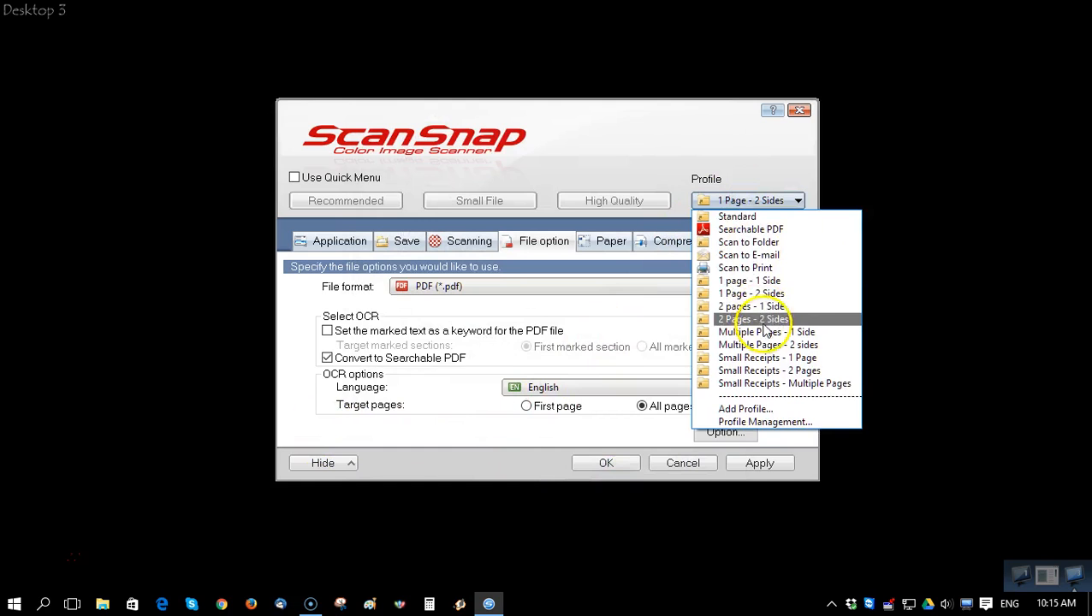
left_click(751, 305)
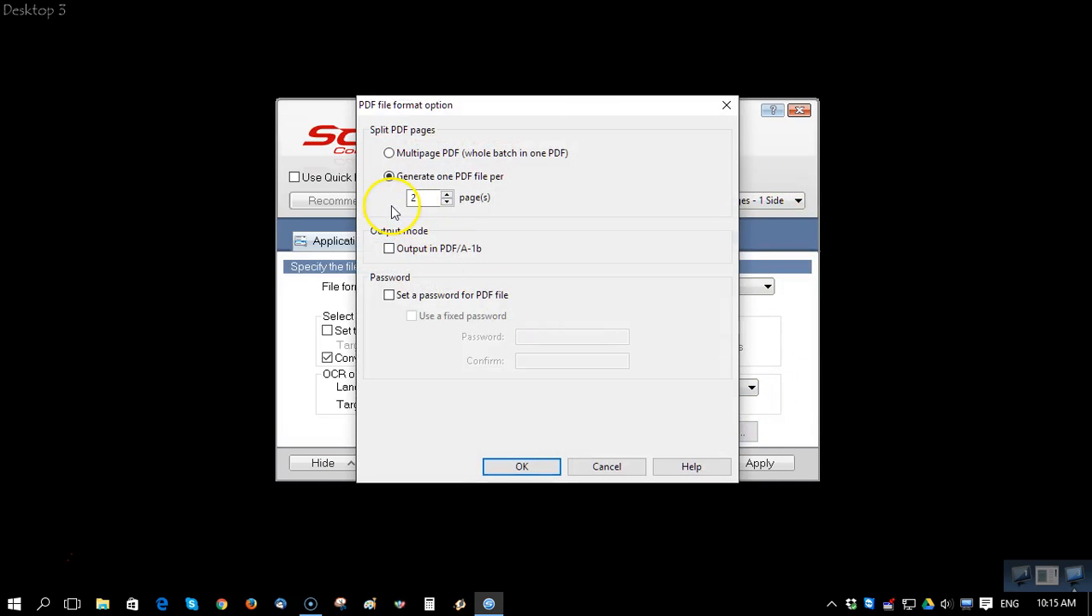
left_click(605, 464)
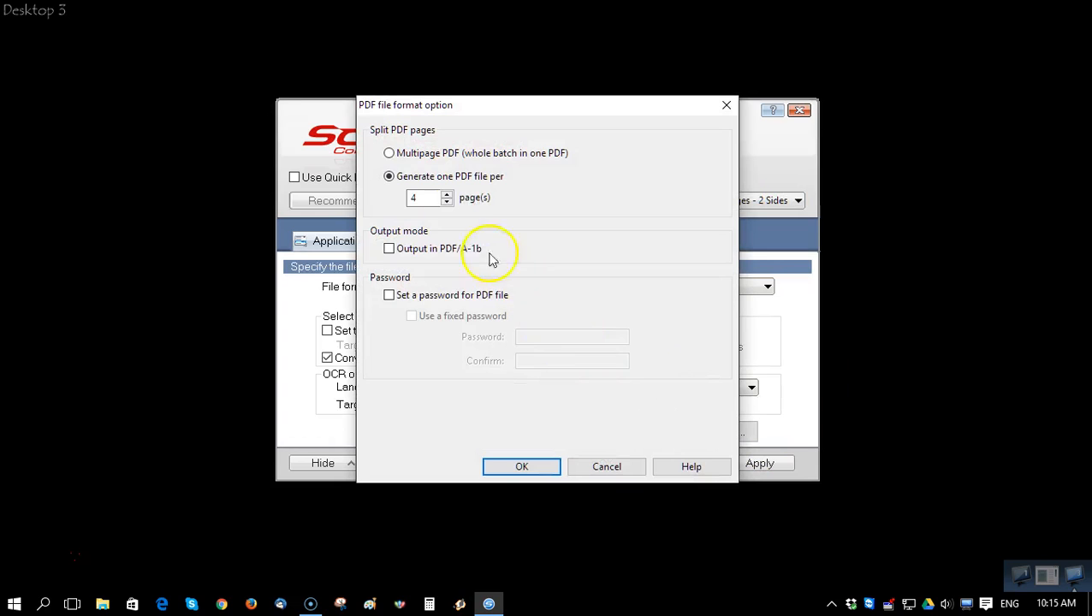
mouse_move(366, 259)
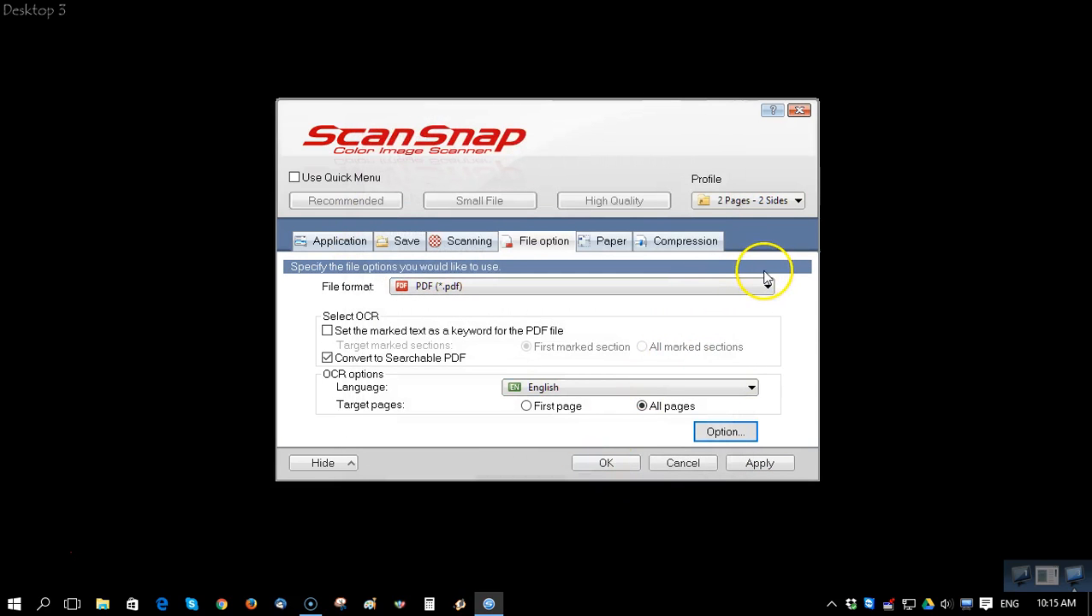
Select Small Receipts - 1 Page, save its settings, and scan two receipt pages.
left_click(796, 200)
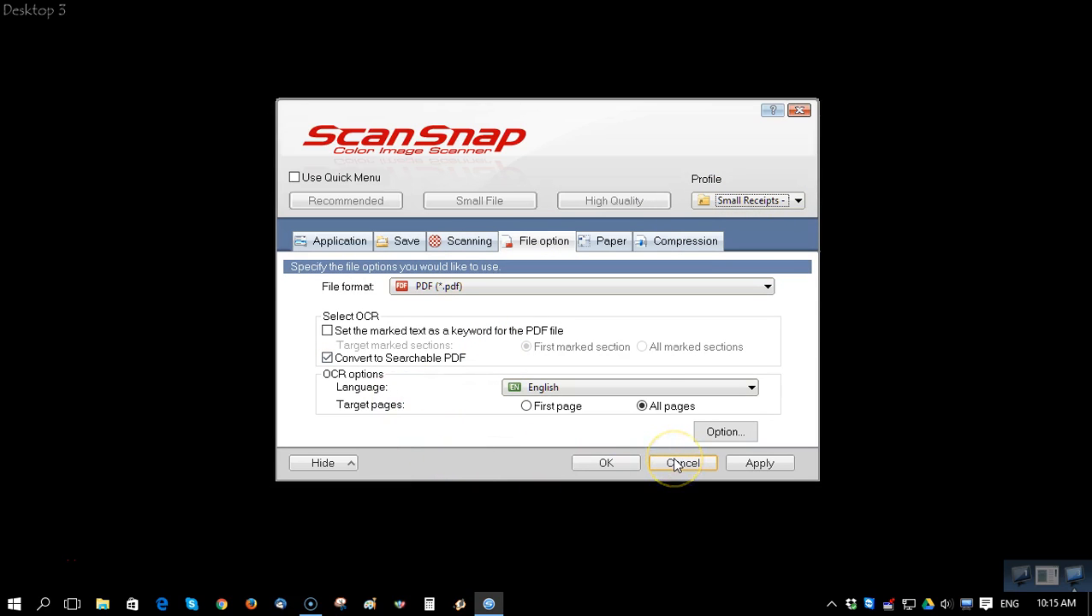
left_click(682, 463)
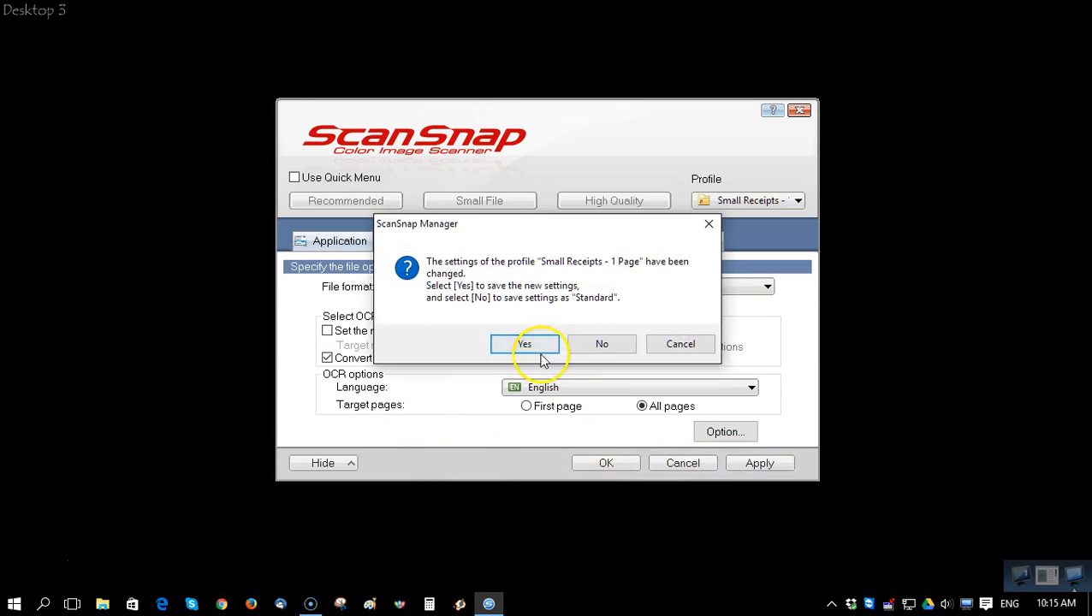
left_click(526, 343)
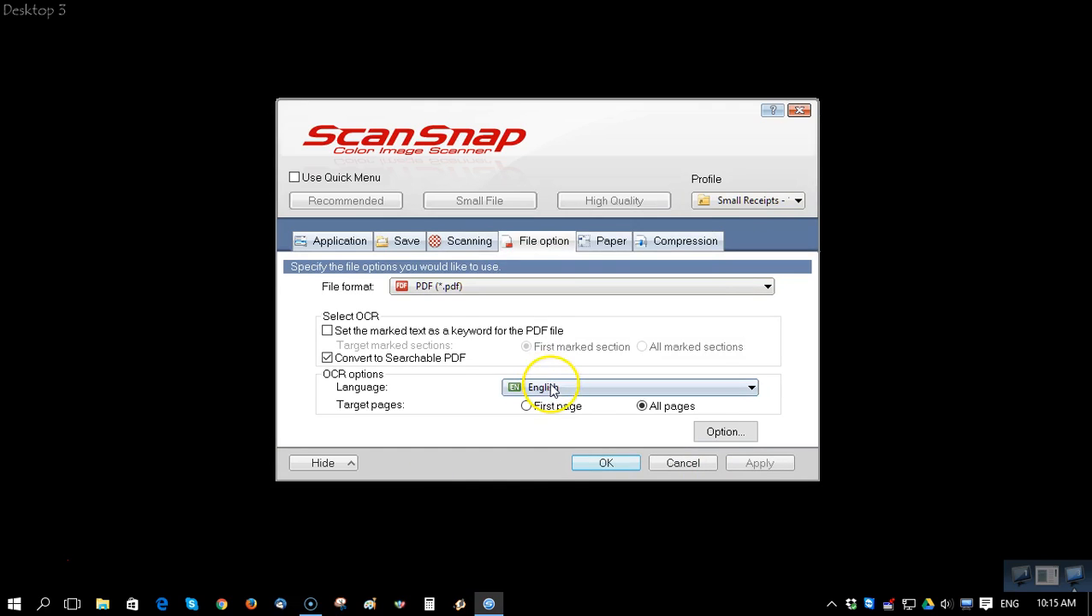
left_click(606, 463)
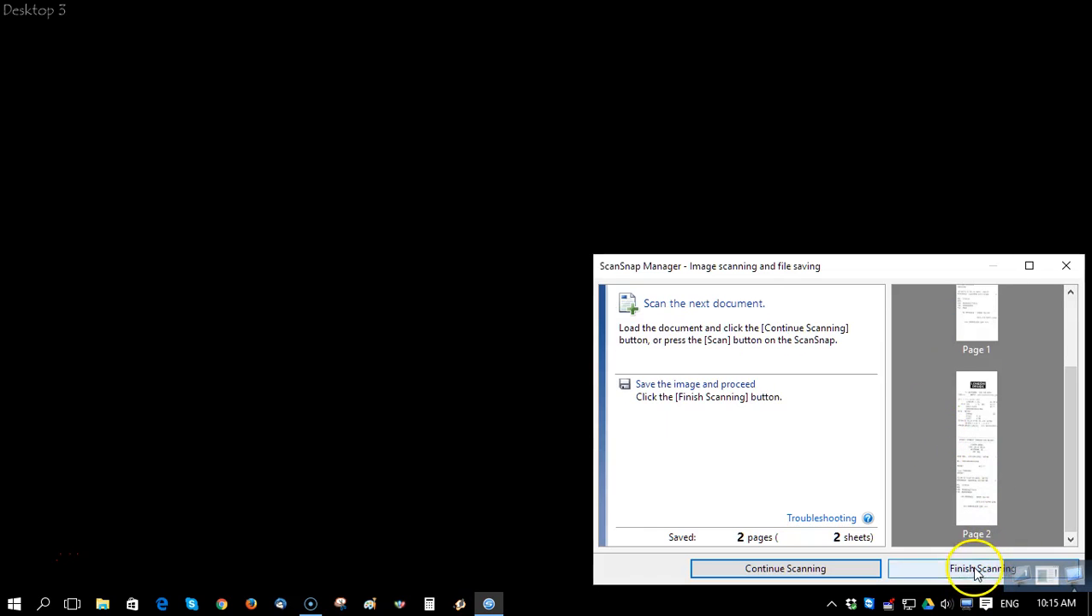
Finish scanning so text recognition yields two separate searchable receipt PDFs.
left_click(979, 568)
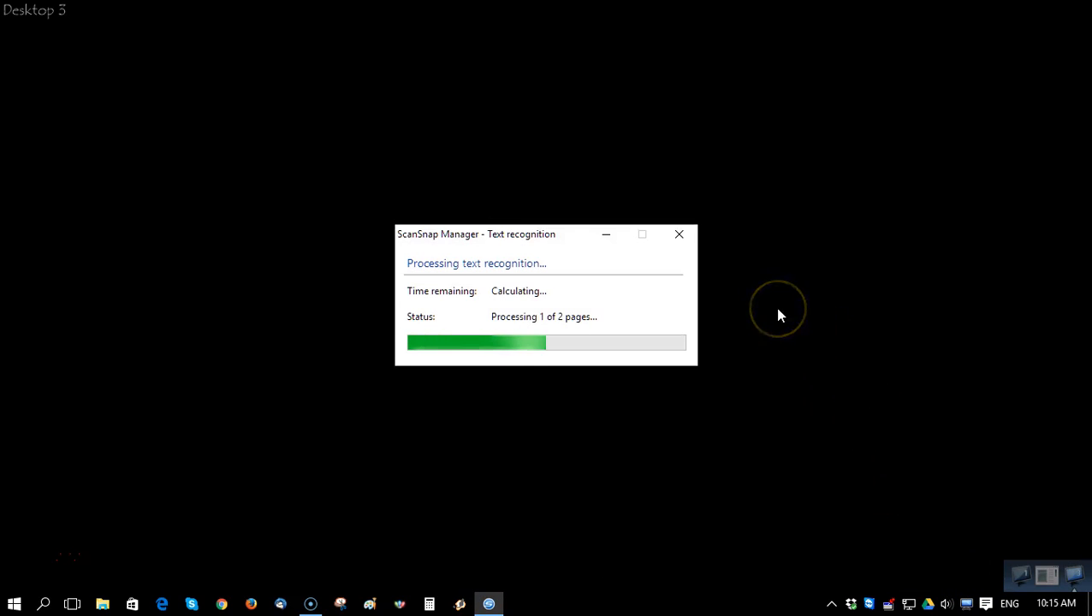
mouse_move(778, 391)
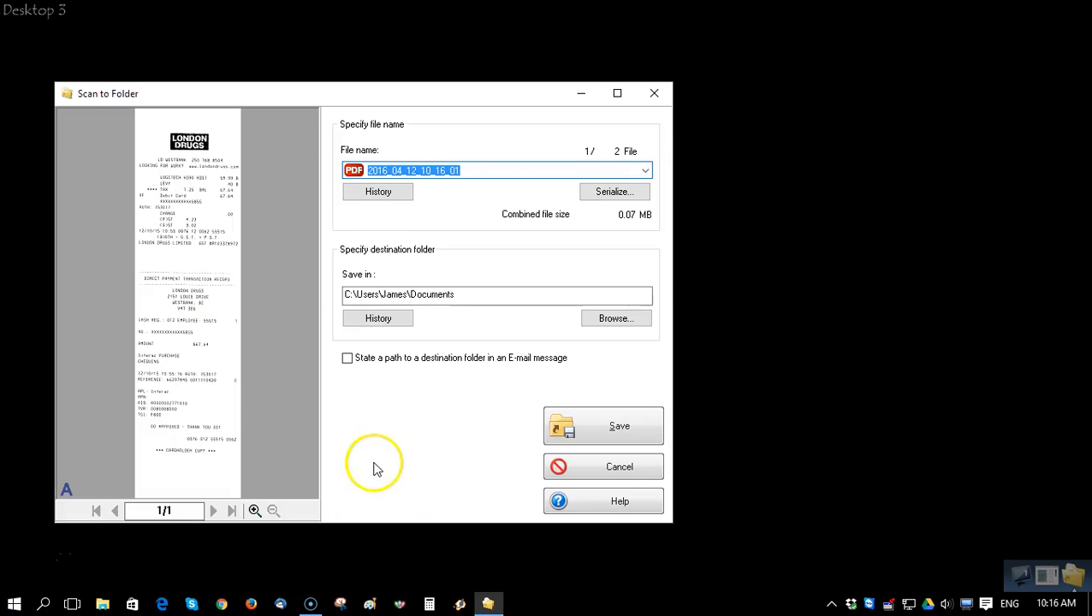
mouse_move(404, 85)
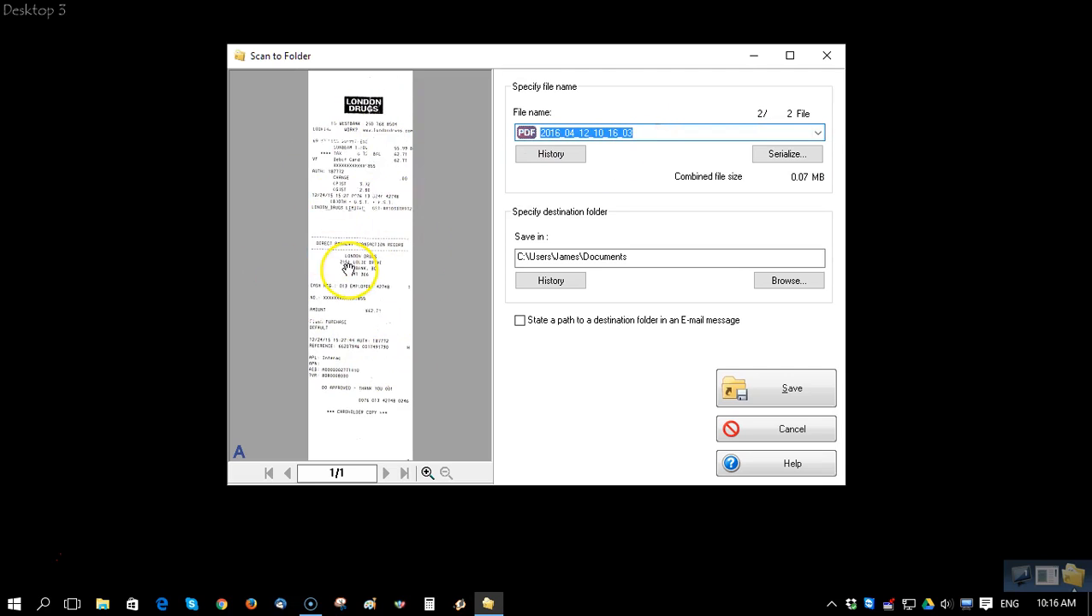
mouse_move(30, 554)
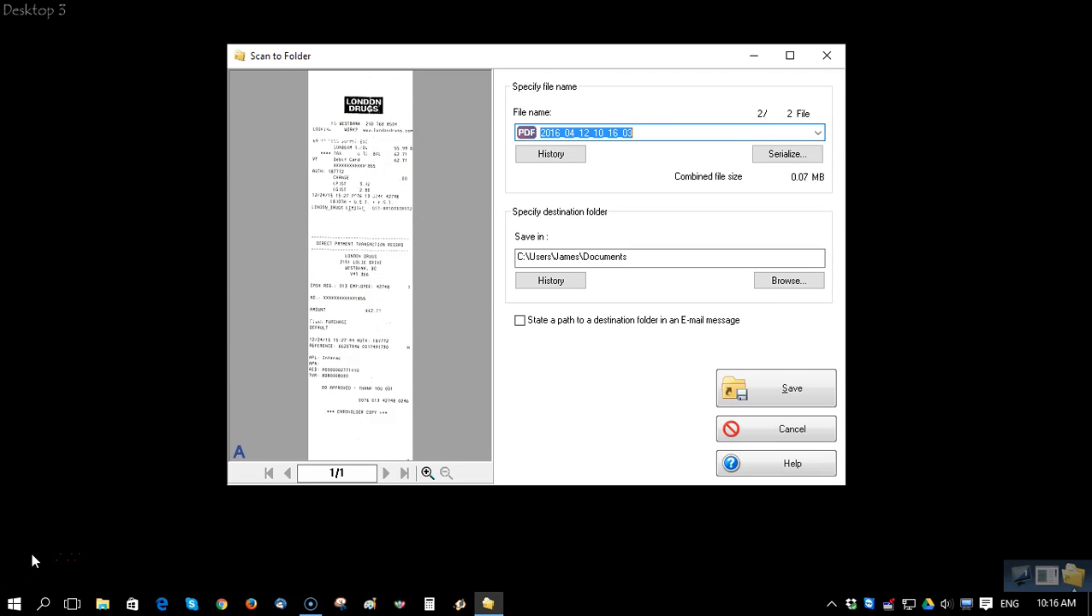
left_click(799, 200)
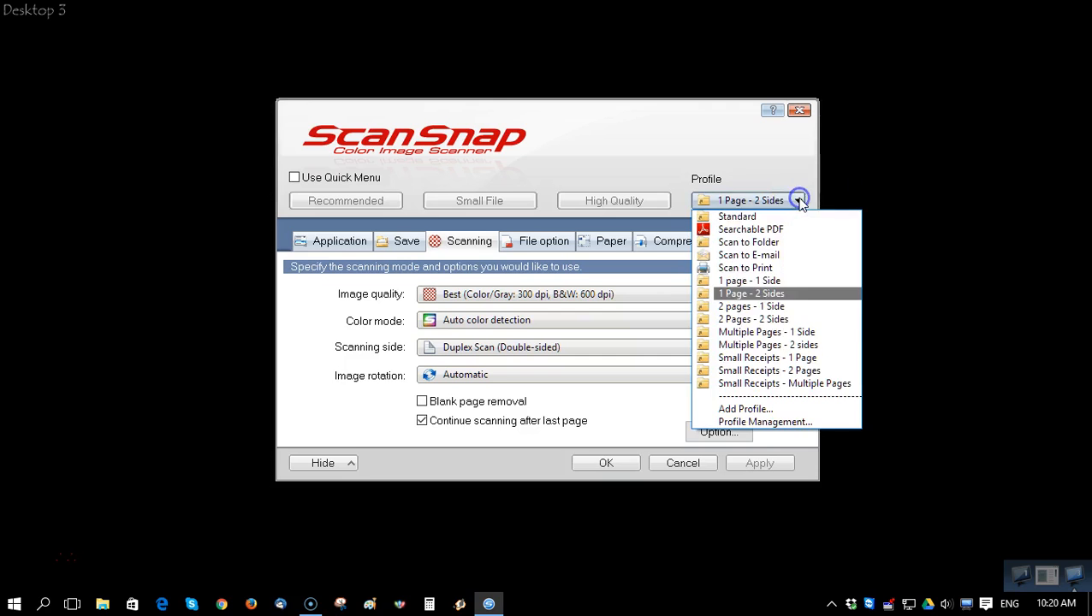
mouse_move(778, 294)
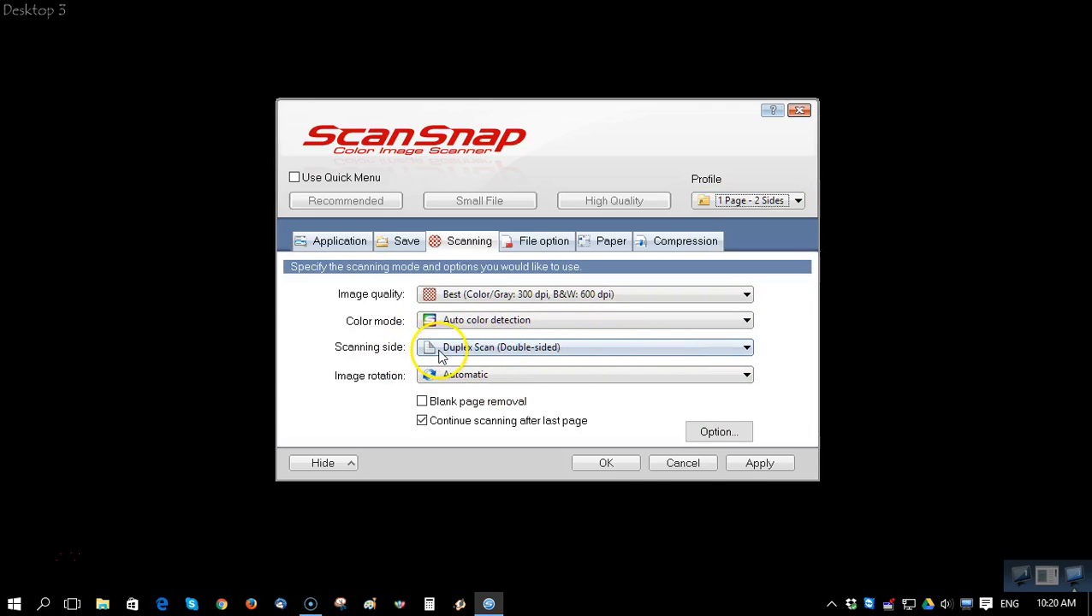
Apply the 1 Page - 2 Sides profile, save its changed settings, and start scanning.
left_click(758, 463)
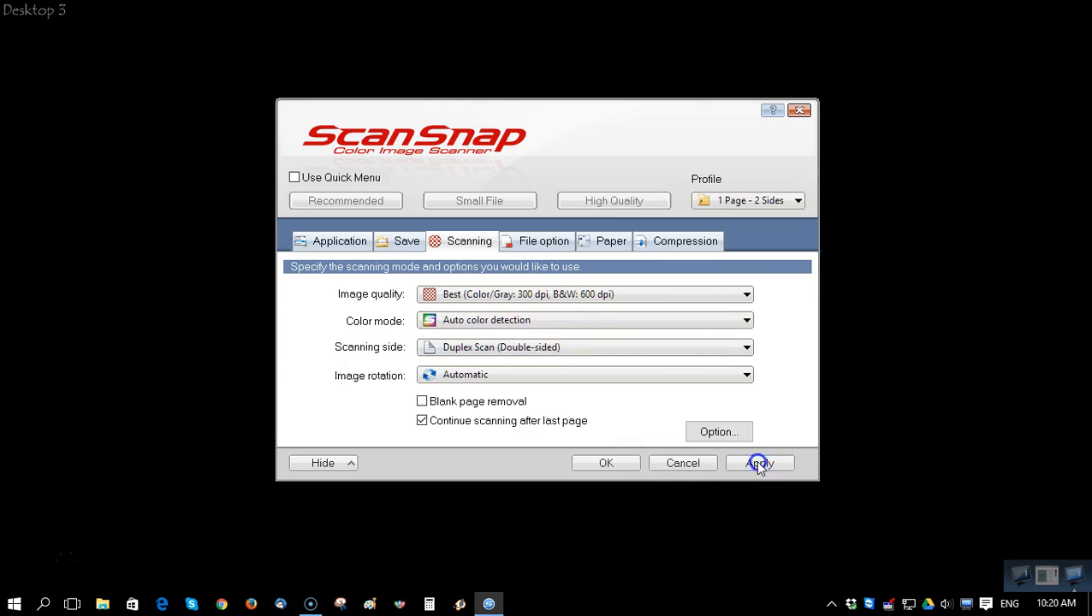
left_click(760, 463)
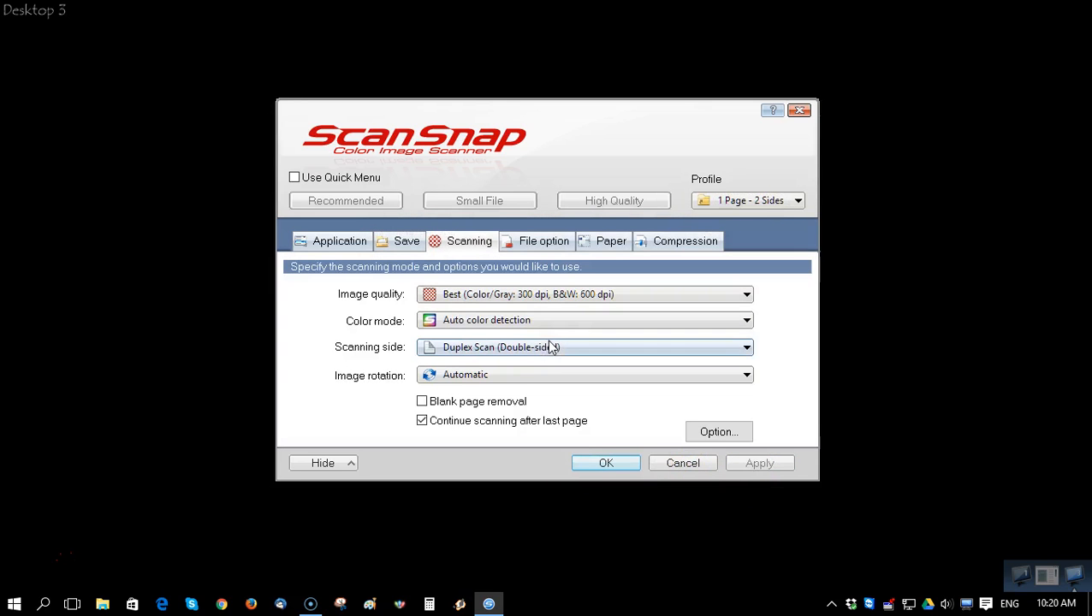
left_click(605, 463)
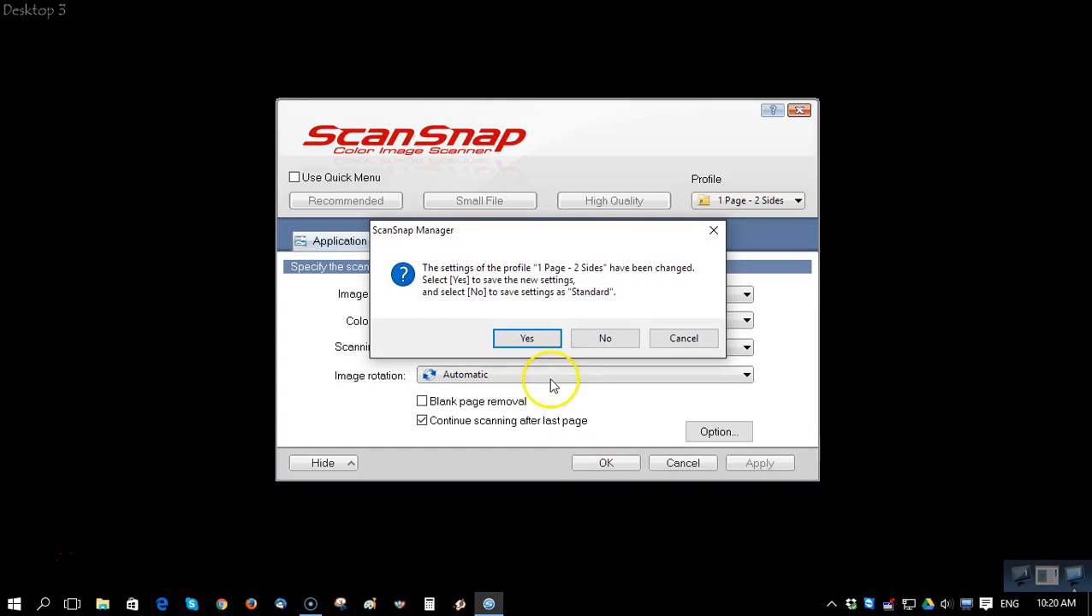
left_click(526, 338)
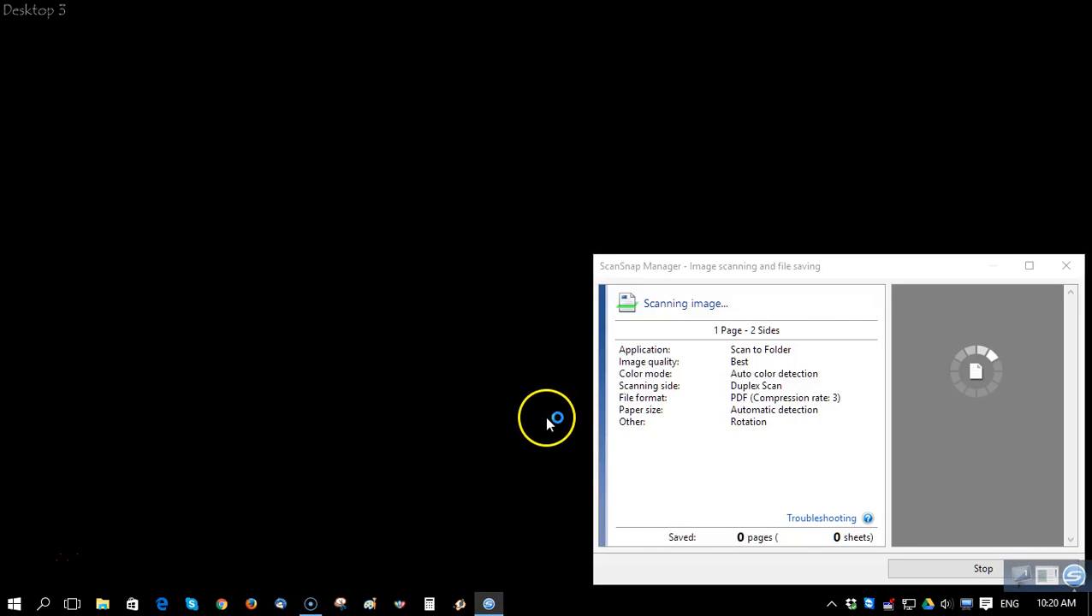
mouse_move(796, 417)
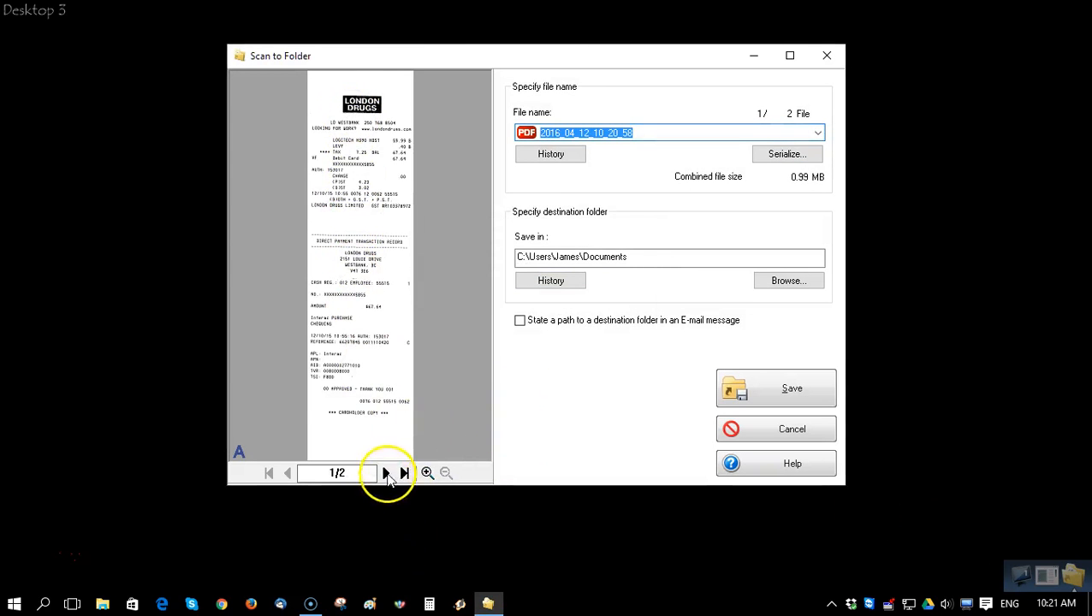
Preview front and back of both receipt PDFs in Scan to Folder.
left_click(384, 474)
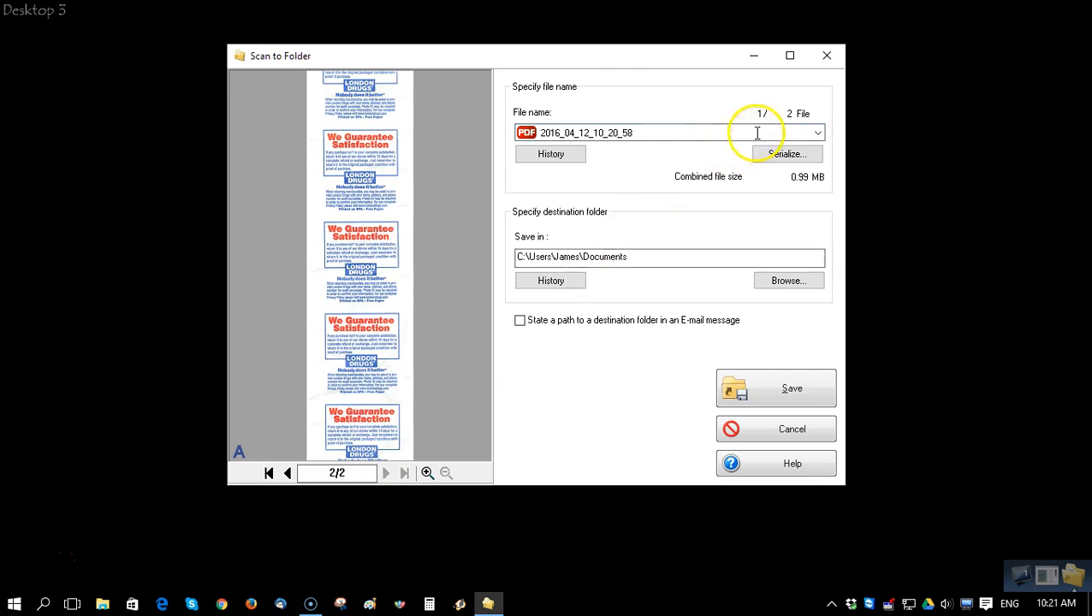
left_click(814, 133)
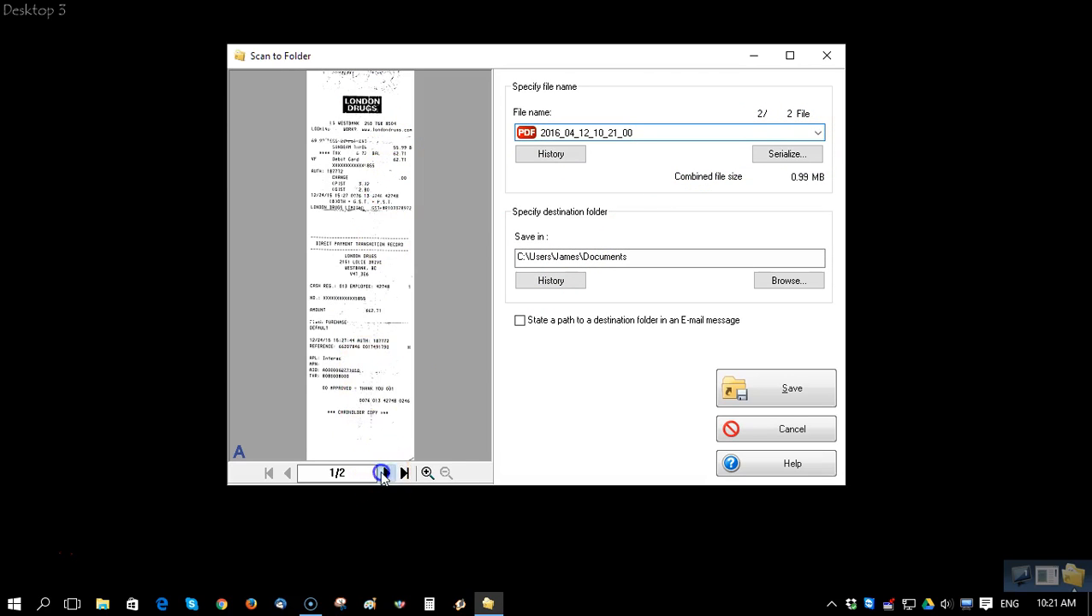
left_click(378, 473)
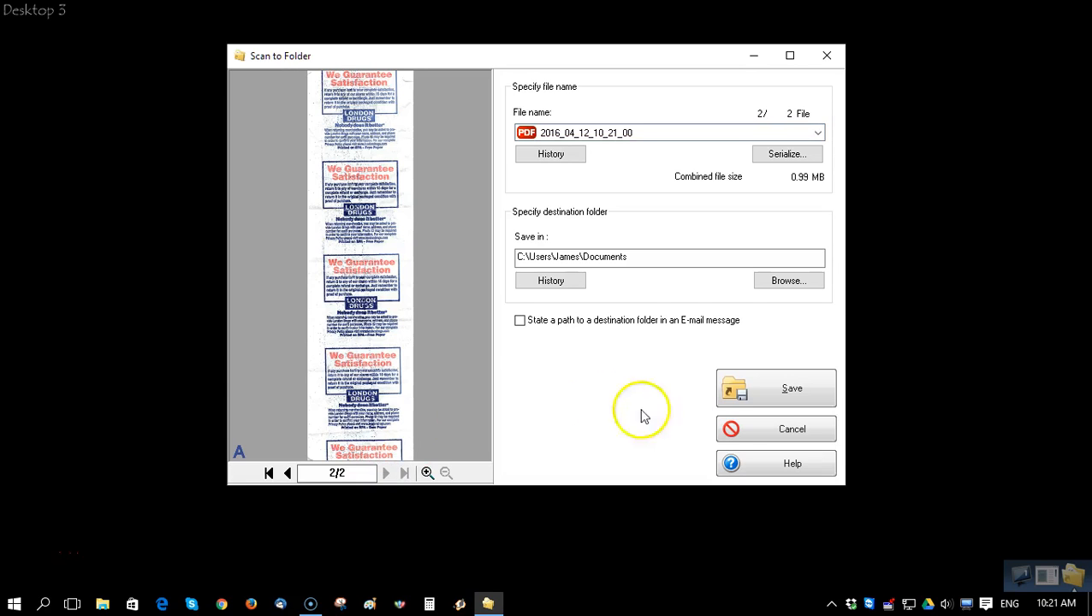
mouse_move(794, 146)
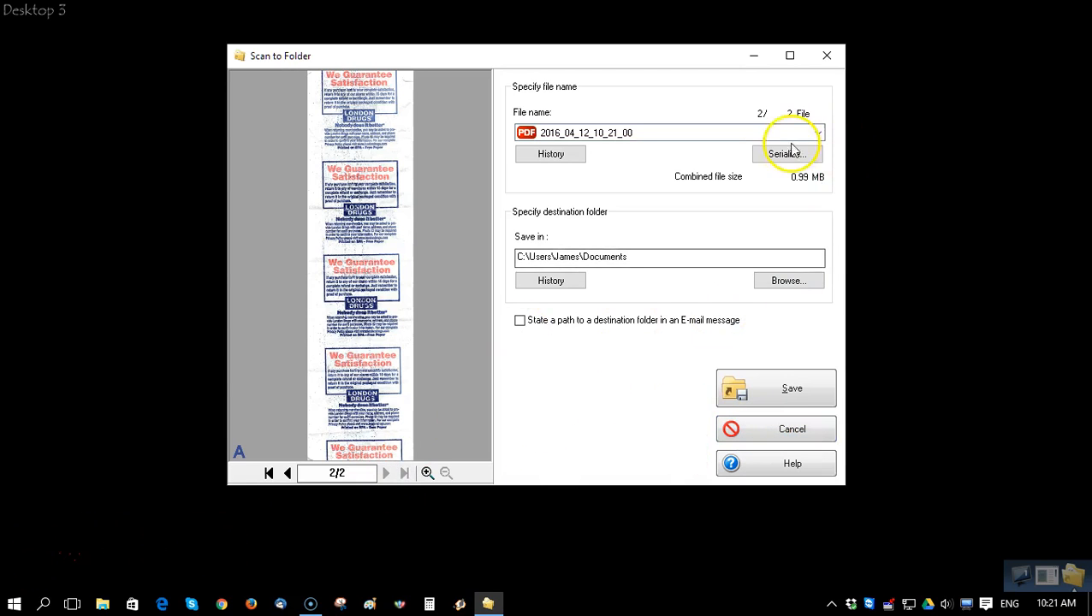
left_click(775, 388)
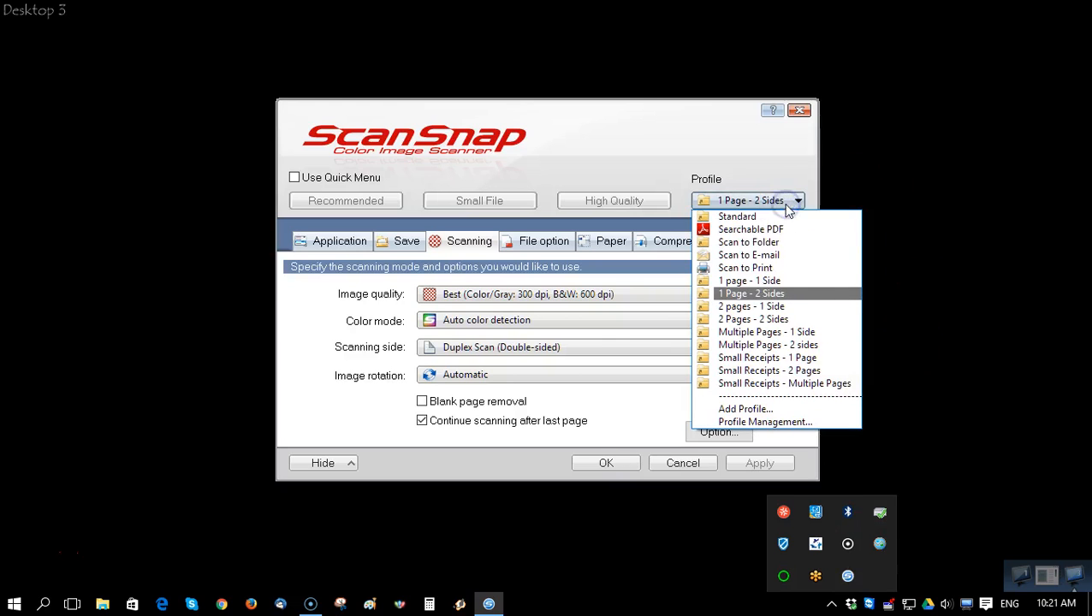
Select the 2 pages - 1 Side profile and keep its changed settings.
left_click(750, 305)
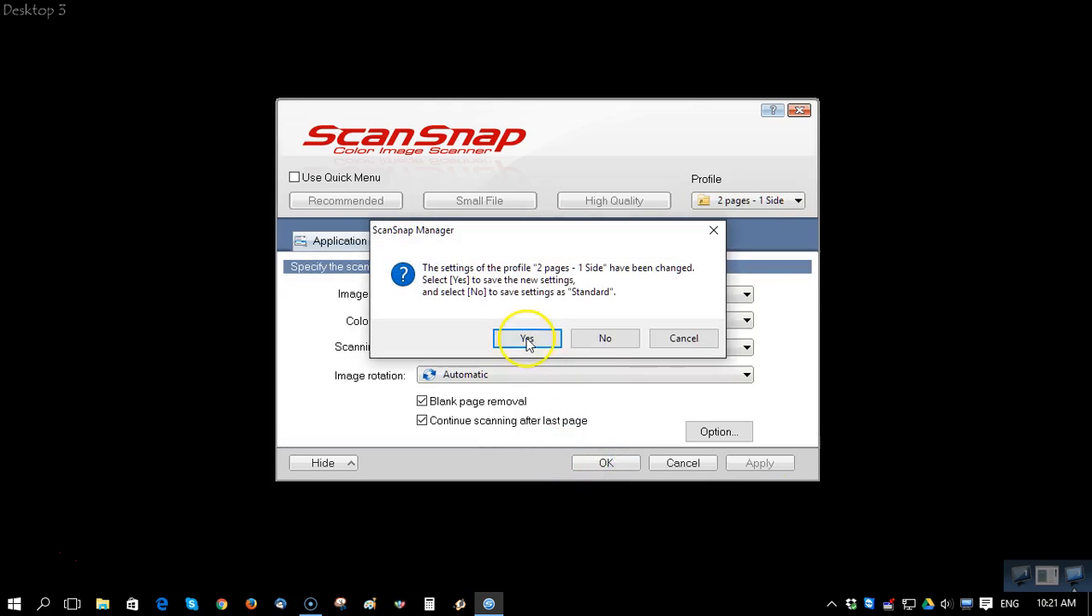
left_click(526, 338)
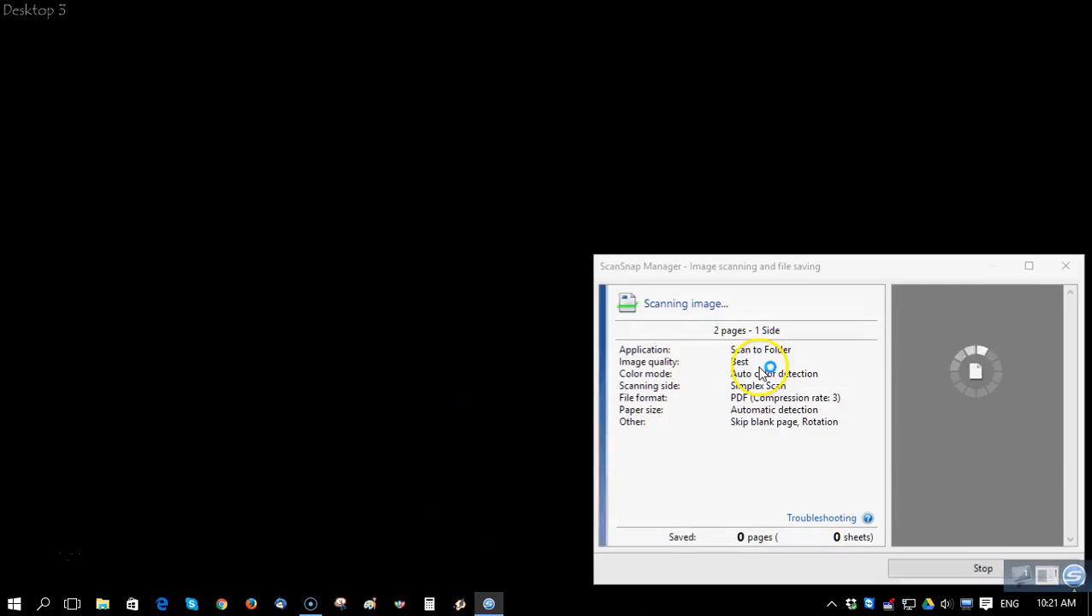
mouse_move(1017, 506)
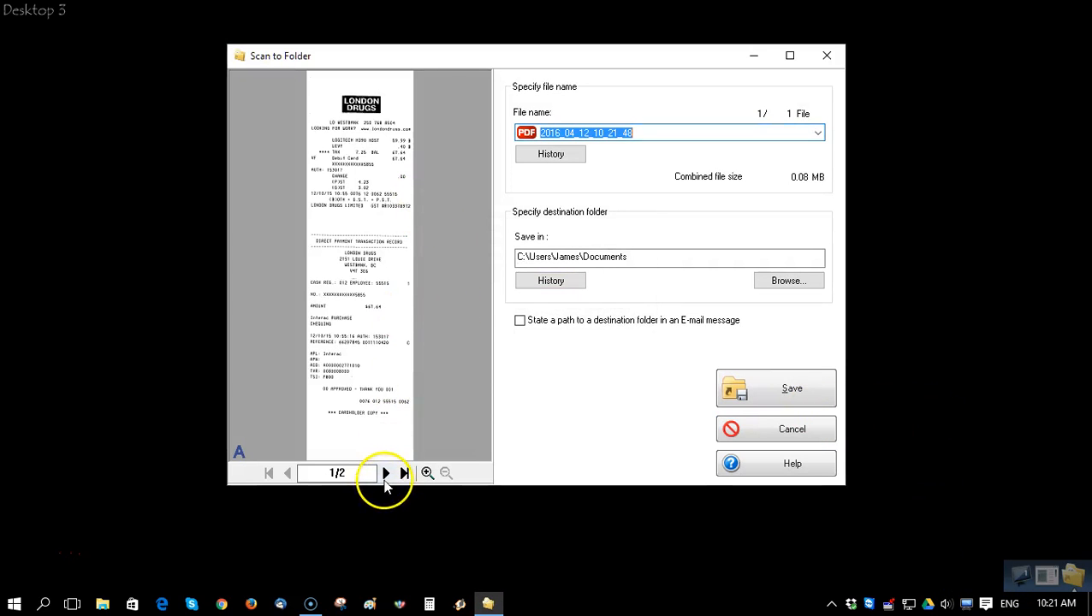
Preview both pages of the two-page receipt PDF, save it, and delete temporary files.
left_click(382, 473)
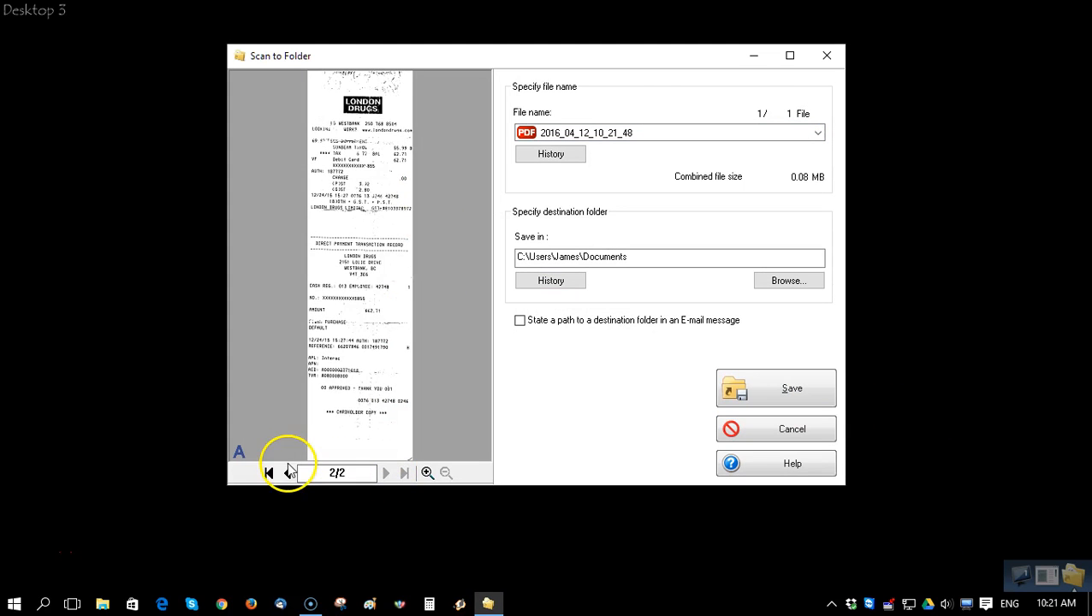
left_click(287, 473)
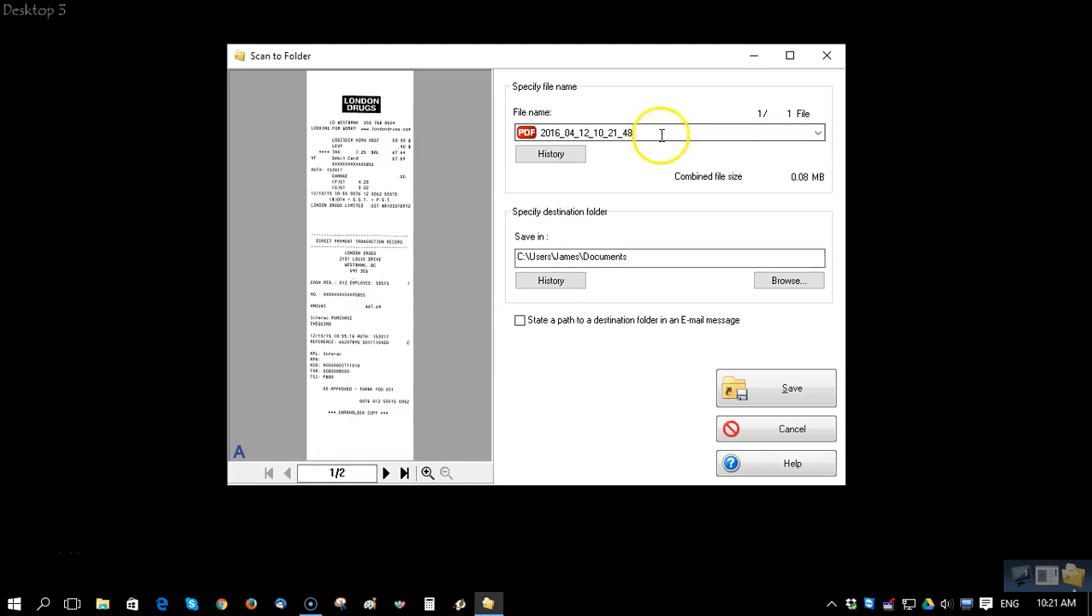
left_click(816, 132)
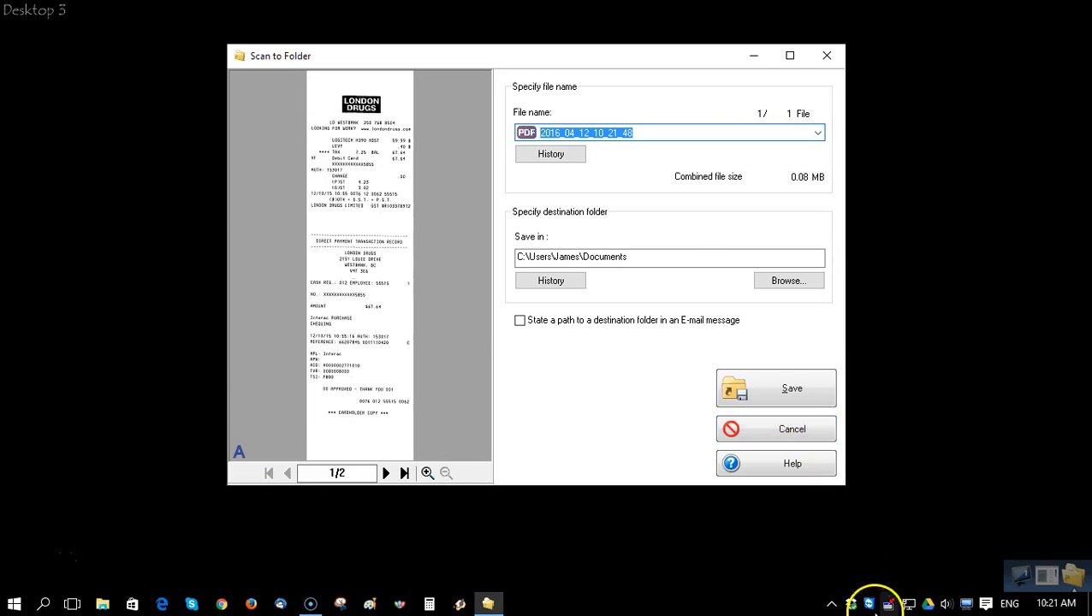
left_click(791, 388)
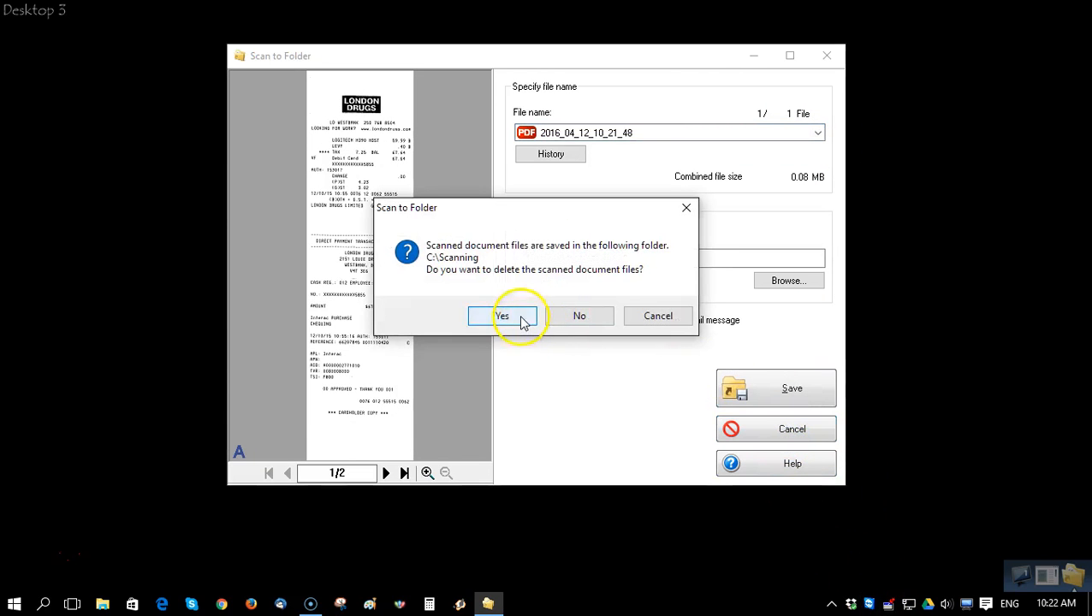
left_click(502, 315)
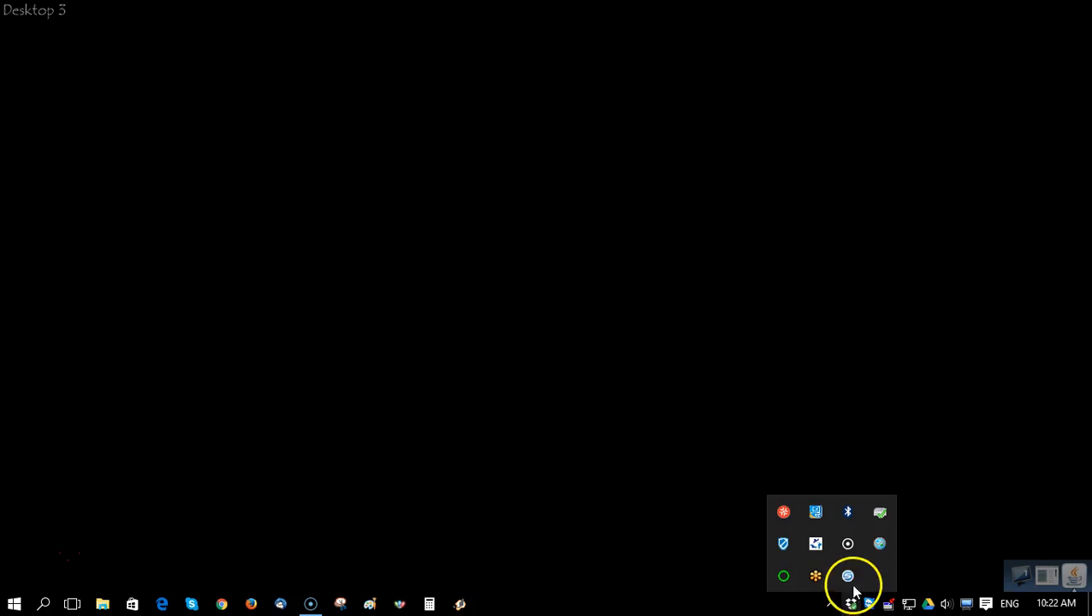
Select the 2 Pages - 2 Sides profile from the tray icon's profile list.
left_click(847, 575)
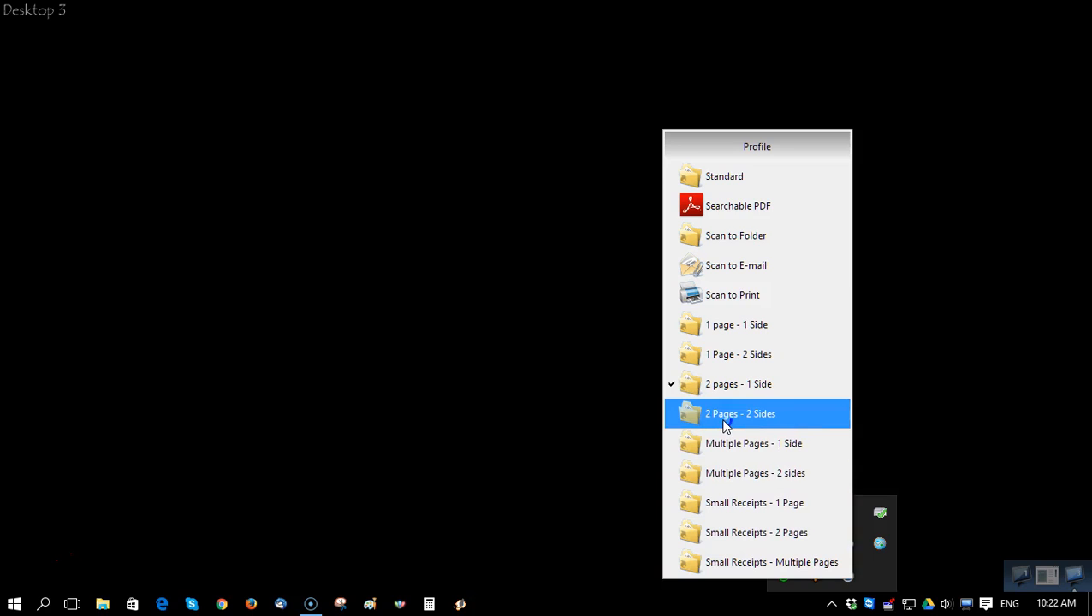
left_click(725, 414)
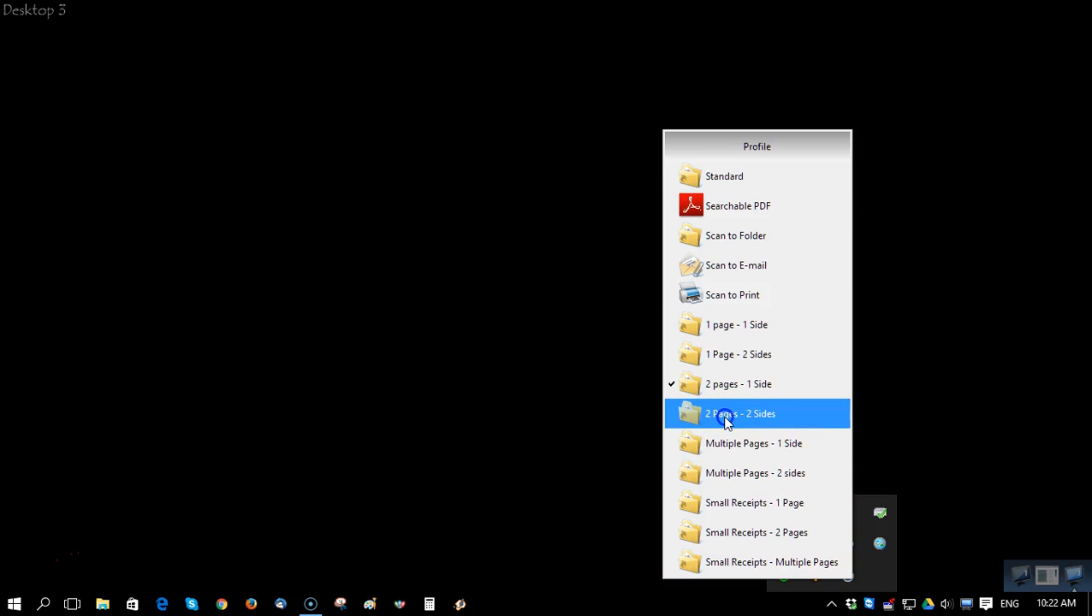
left_click(726, 413)
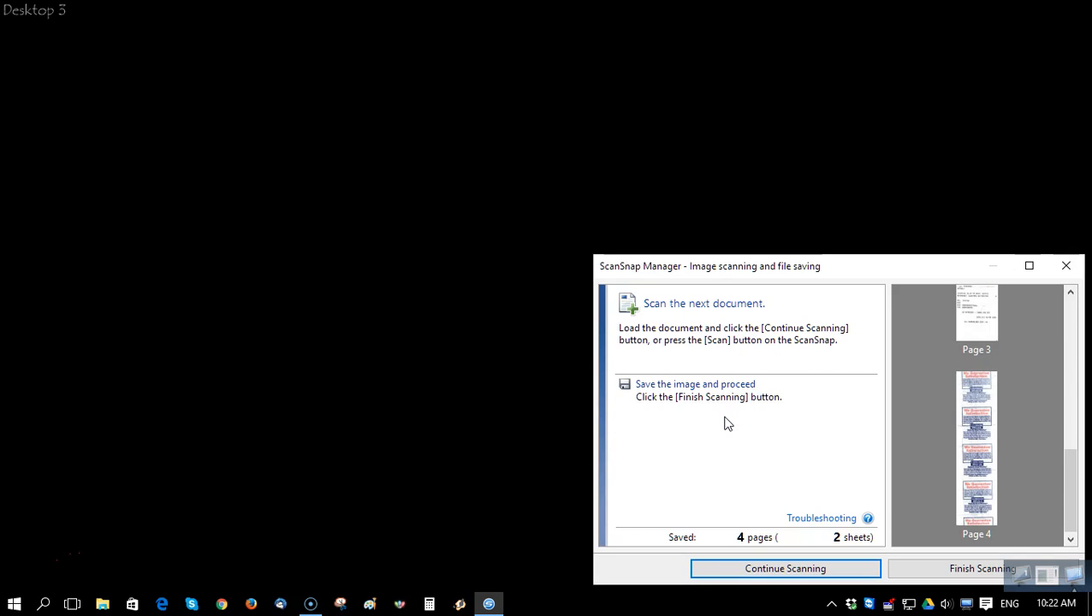
Finish the duplex scan, preview pages two through four, and save them.
left_click(974, 568)
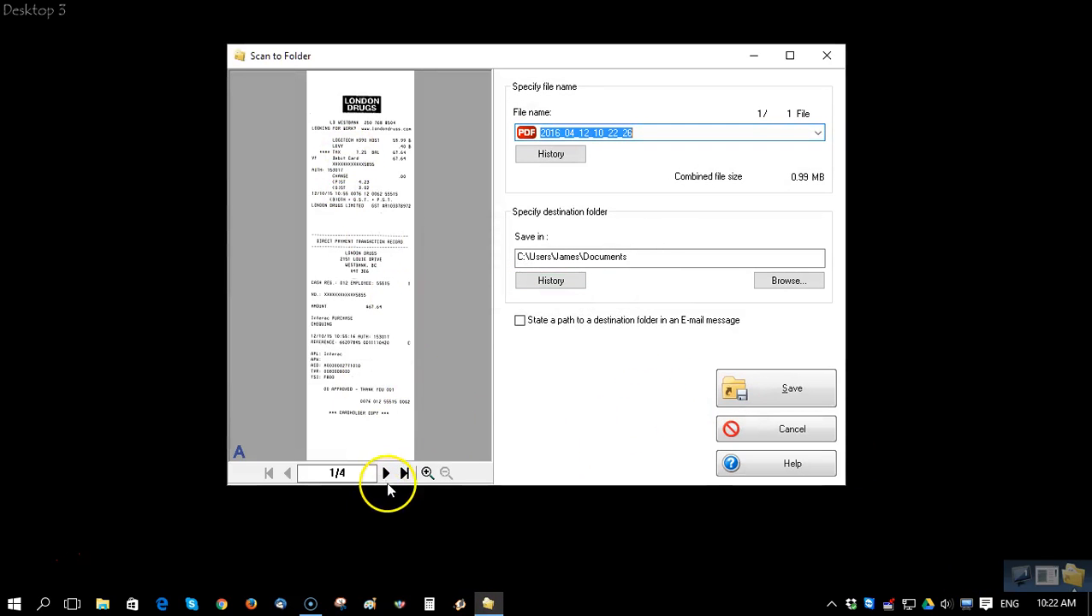
left_click(382, 473)
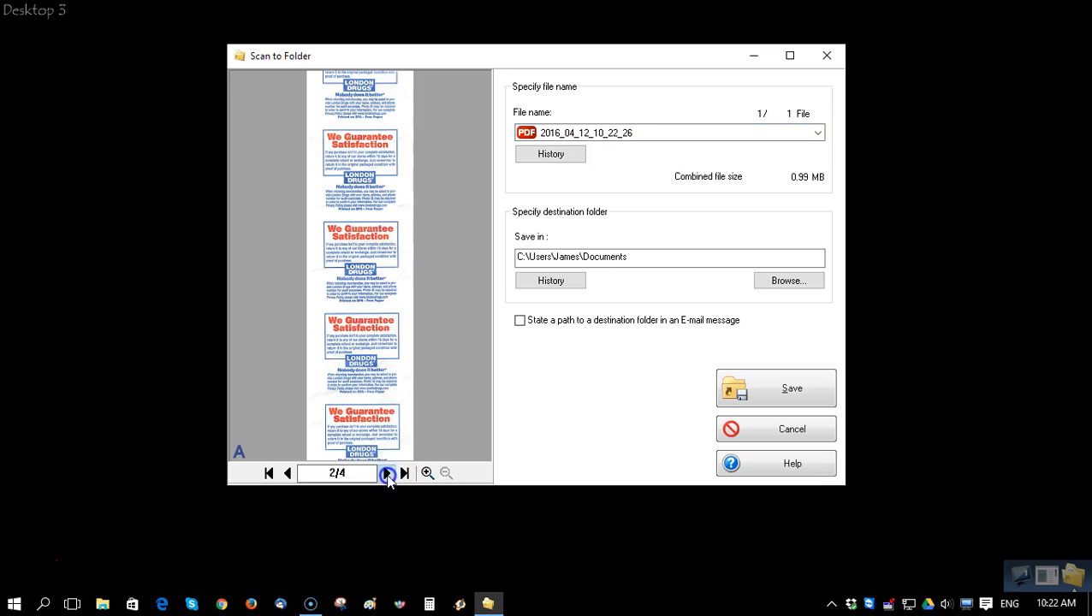
left_click(387, 473)
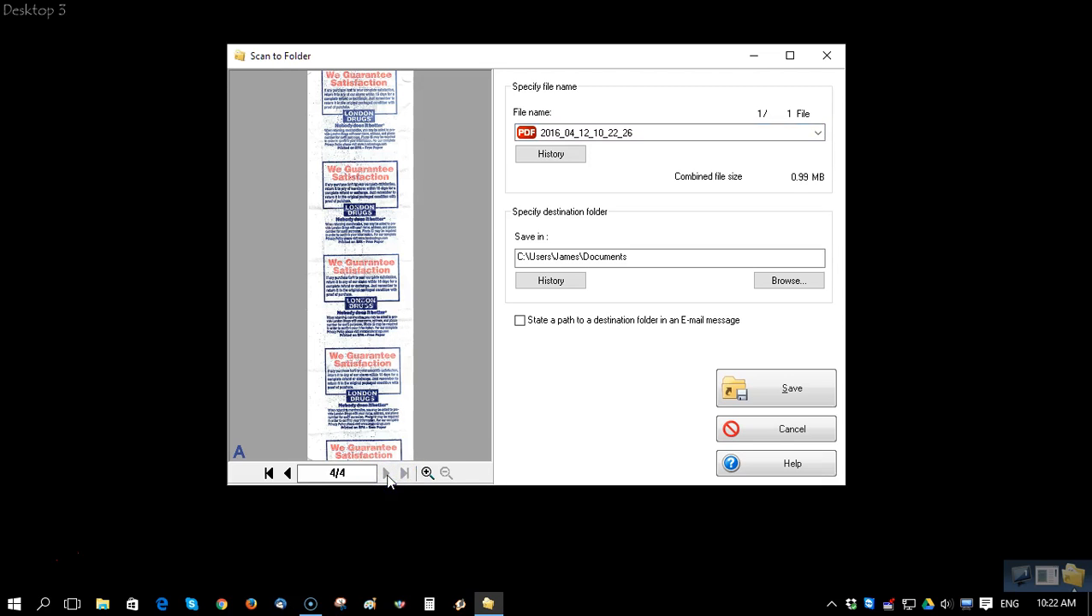
left_click(775, 387)
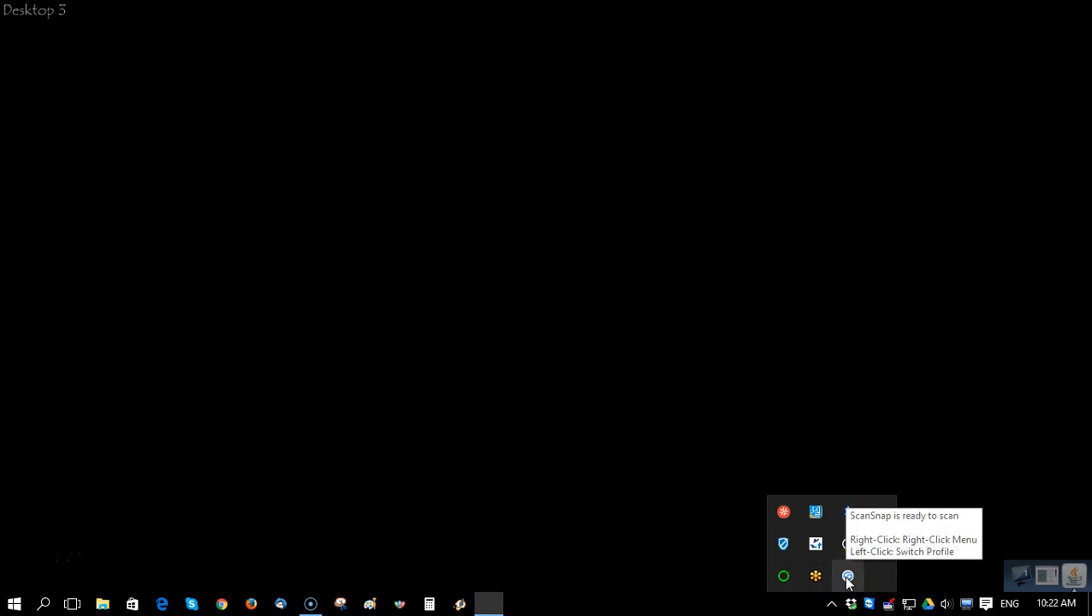
View the 1 page - 1 Side profile settings, then open the tray icon's options menu.
left_click(847, 575)
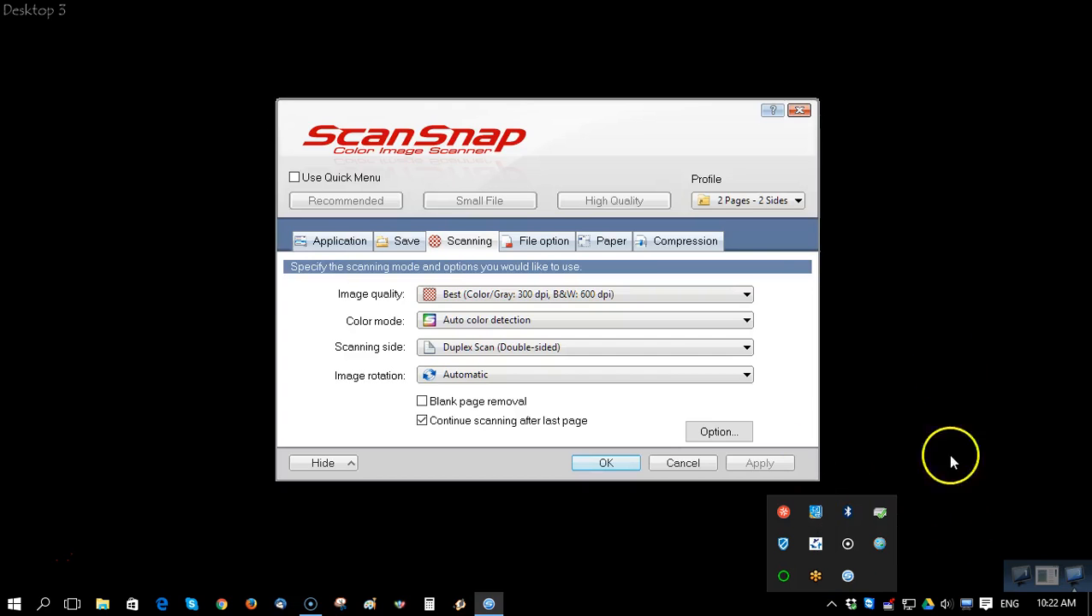
left_click(796, 200)
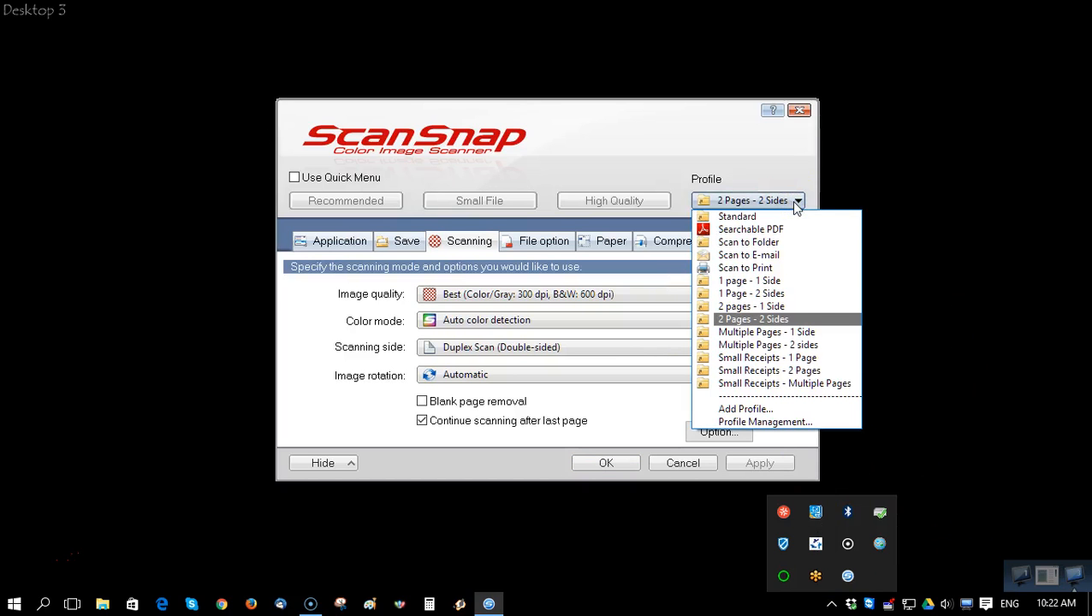
left_click(748, 281)
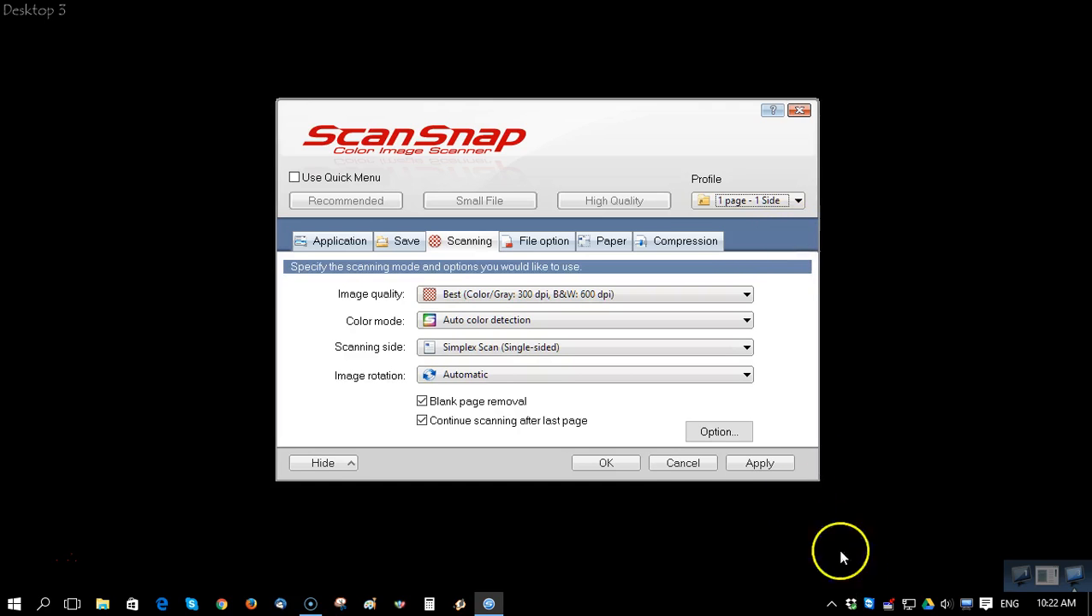
right_click(847, 583)
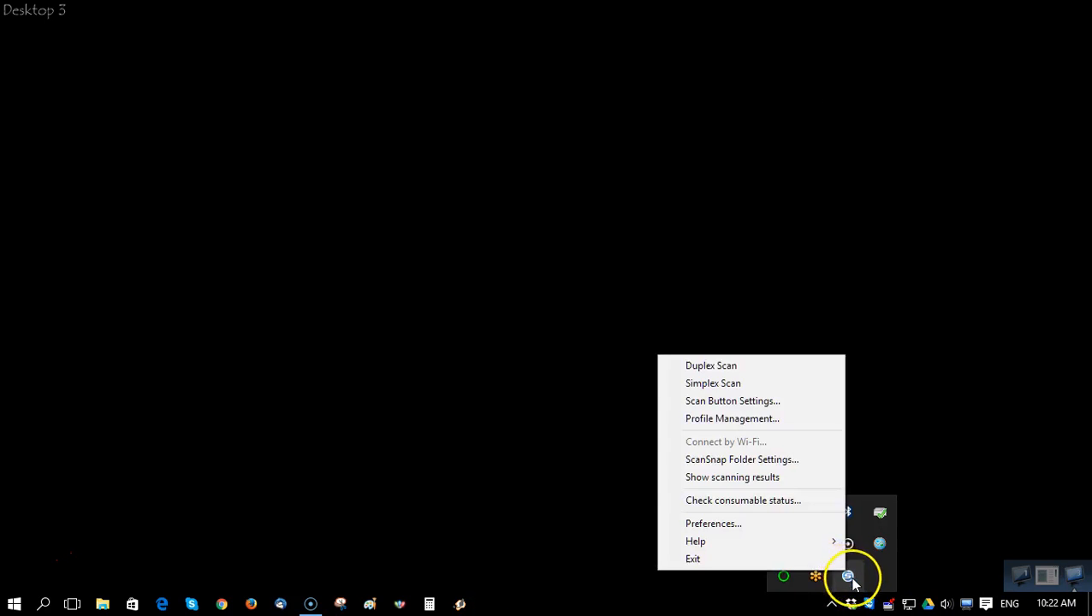
Show the profile list with 2 Pages - 2 Sides marked active.
left_click(732, 419)
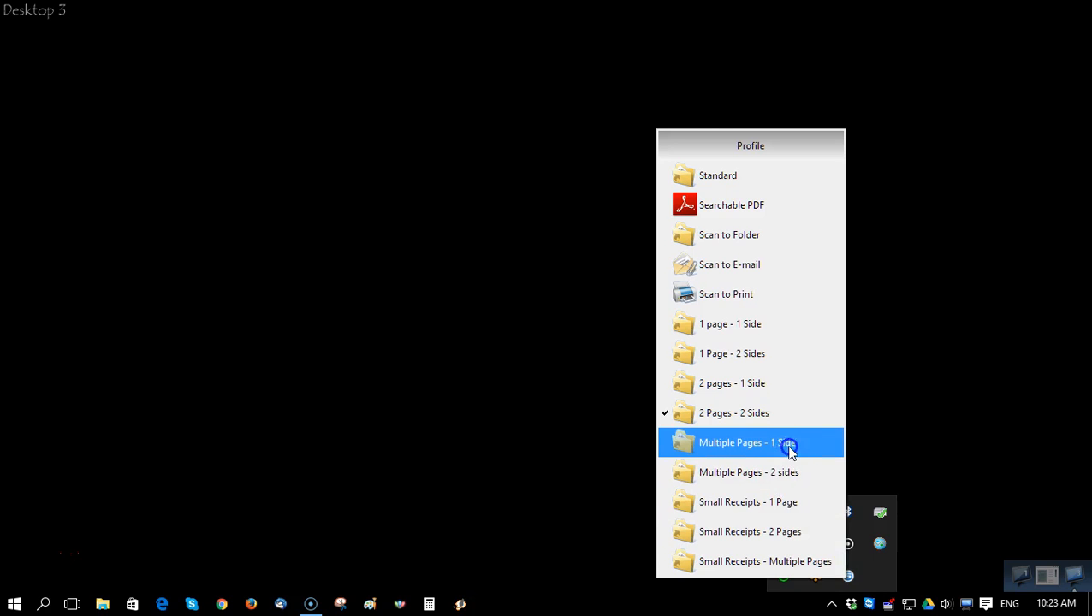
mouse_move(805, 474)
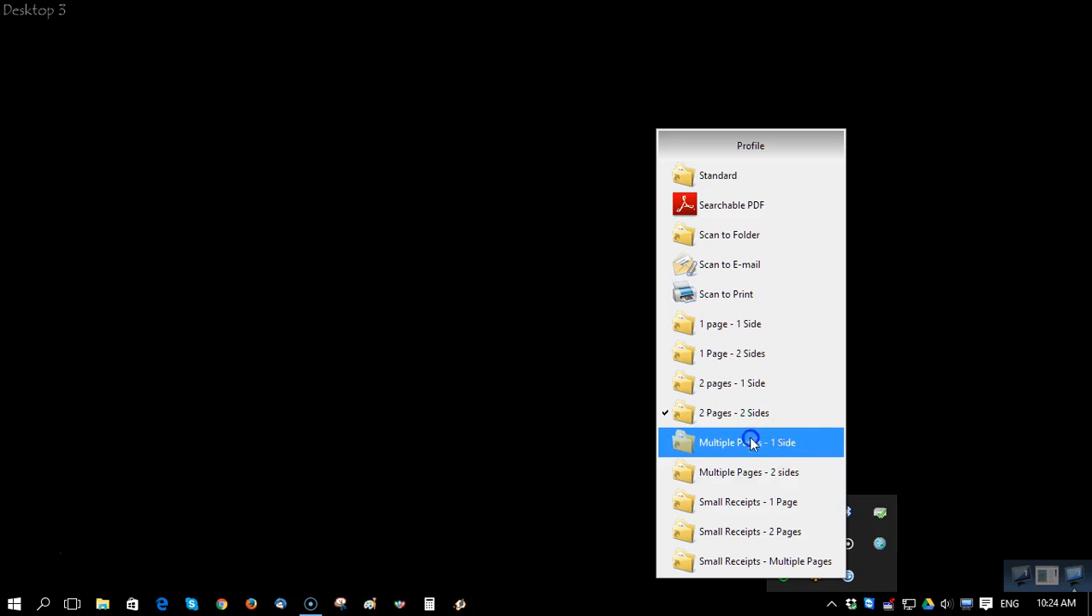
mouse_move(787, 455)
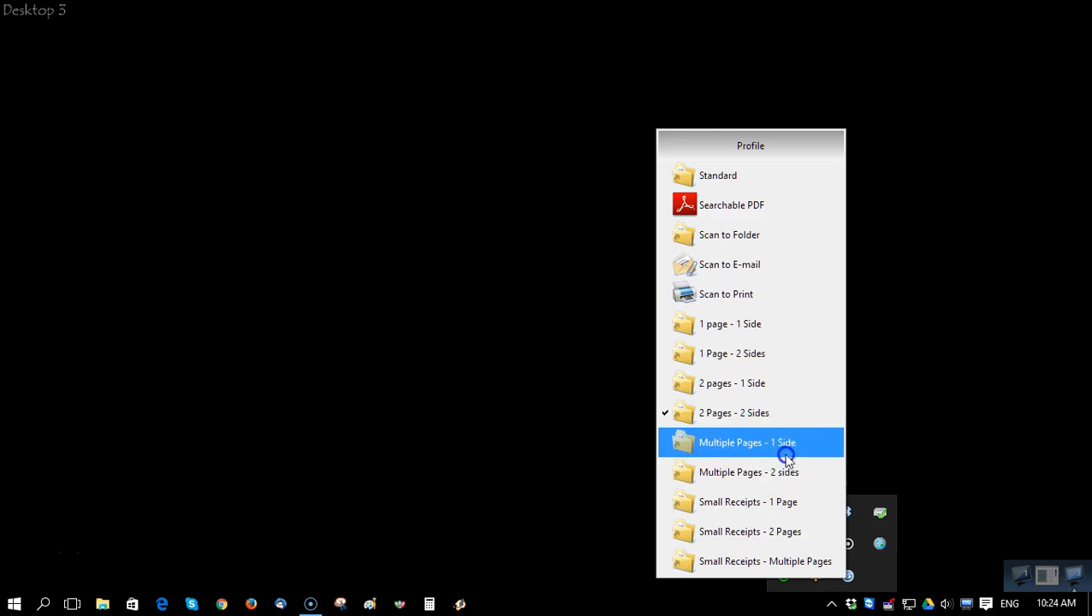
mouse_move(771, 472)
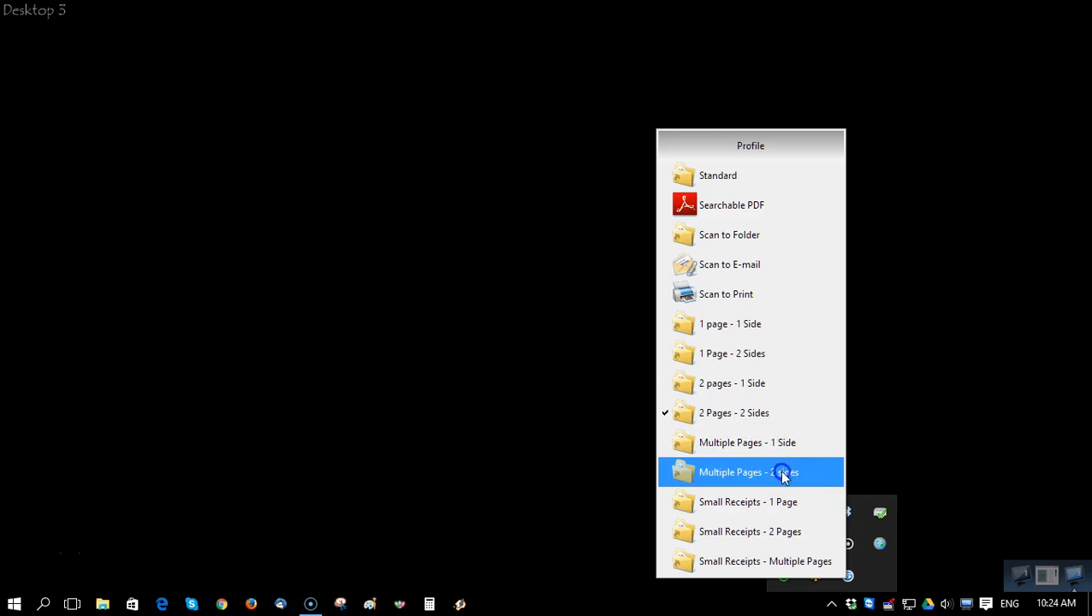
mouse_move(772, 453)
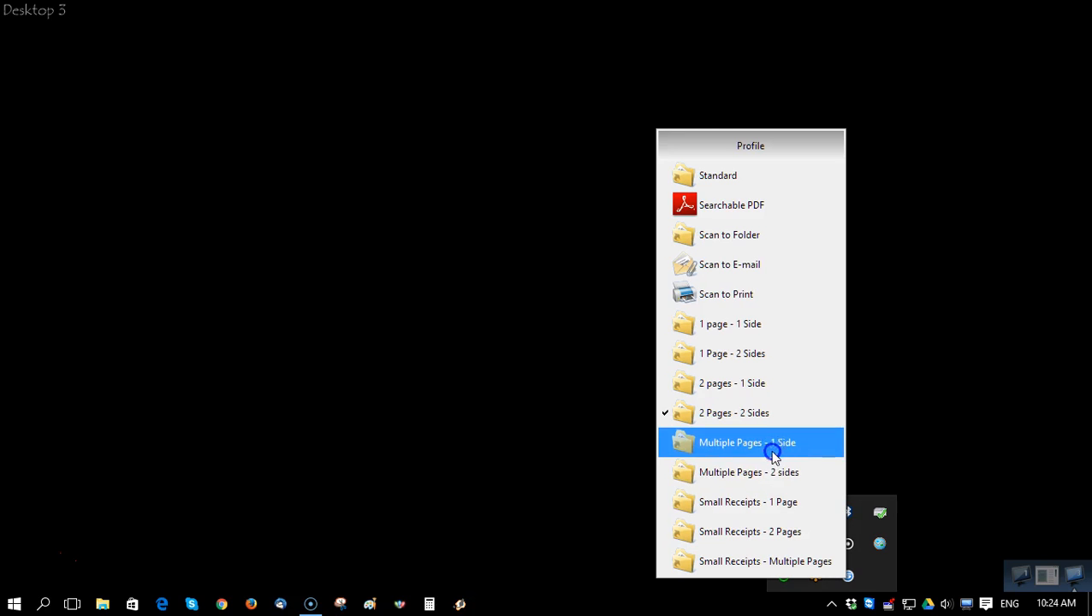
mouse_move(741, 371)
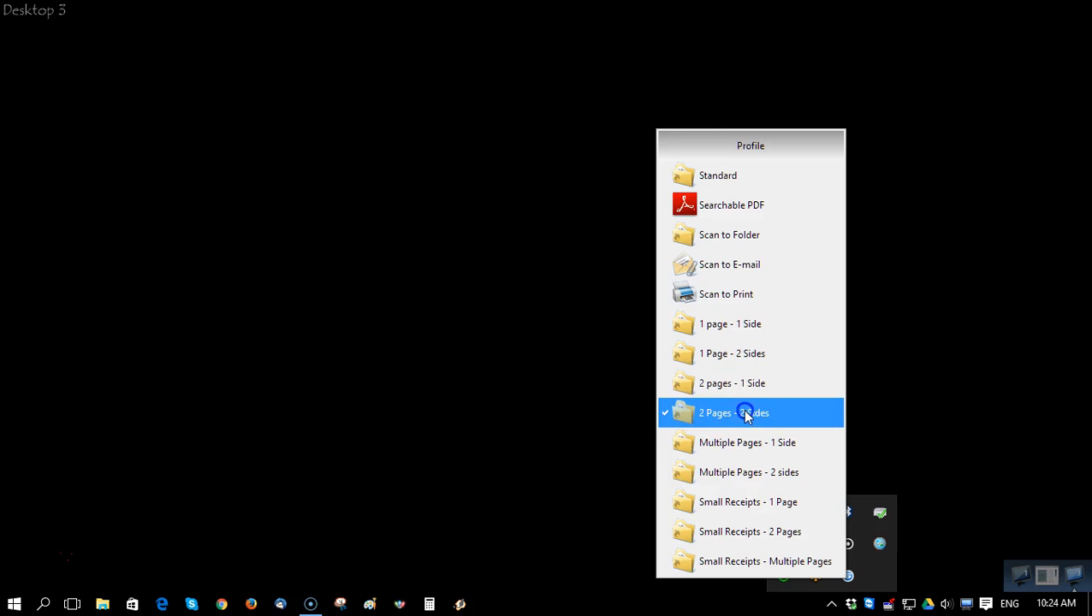
Keep 2 Pages - 2 Sides and open Profile Management from the settings Profile dropdown.
left_click(746, 413)
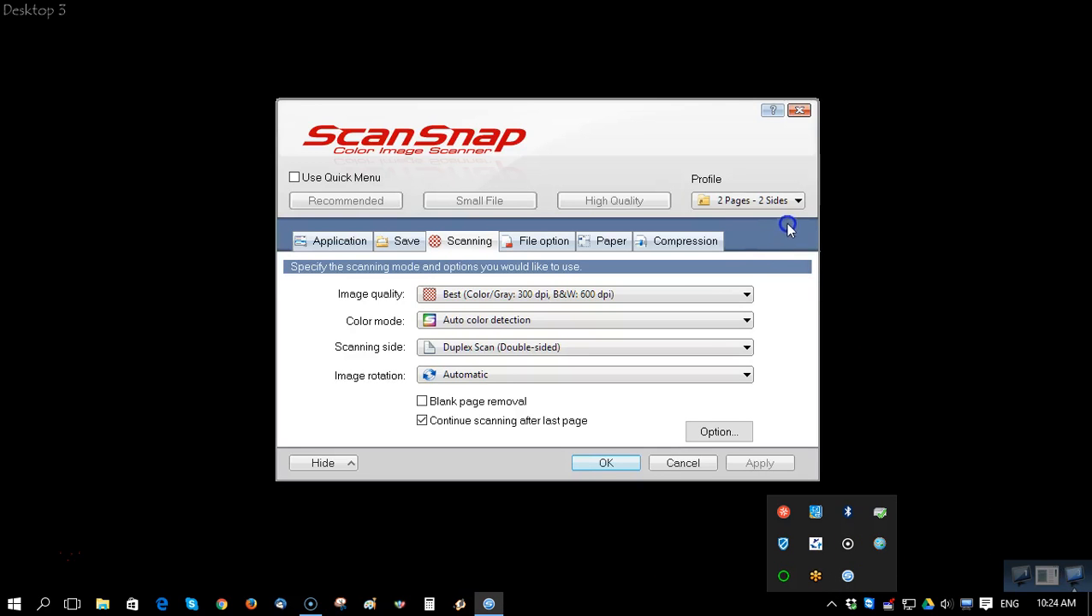
left_click(797, 199)
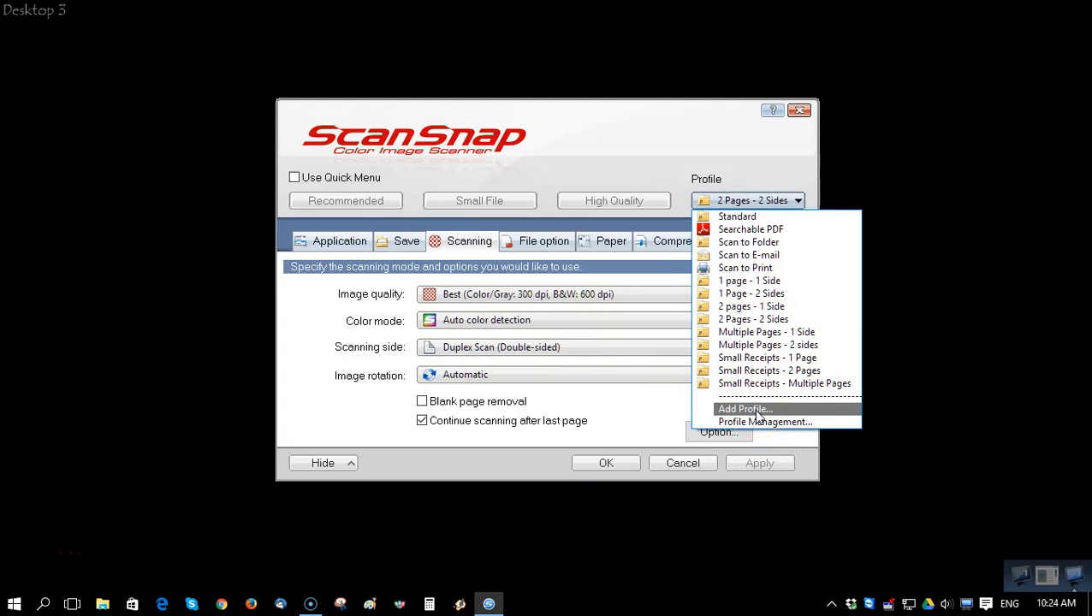
left_click(764, 422)
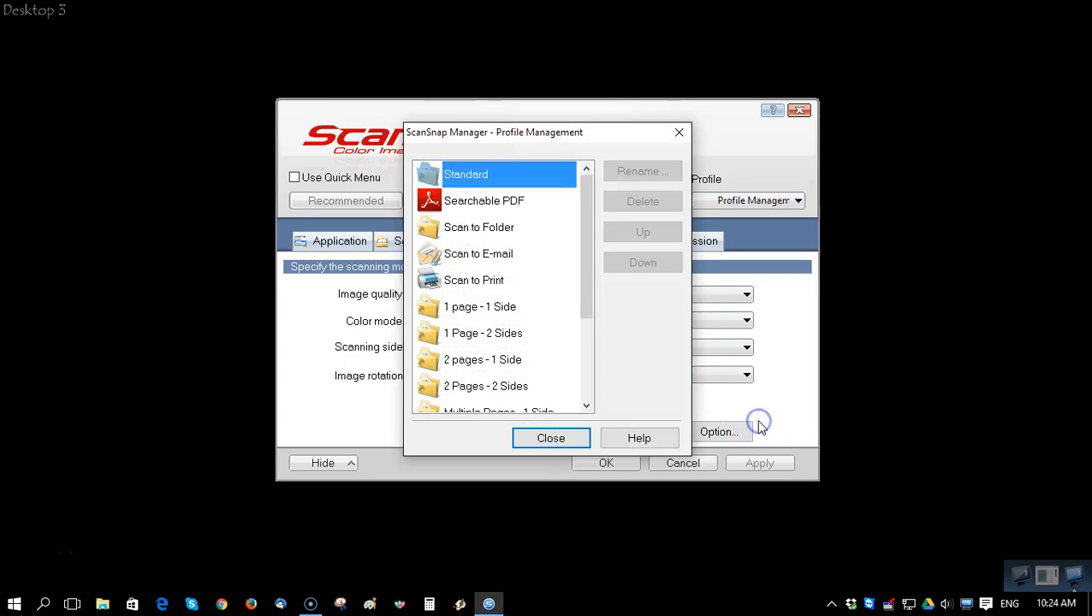